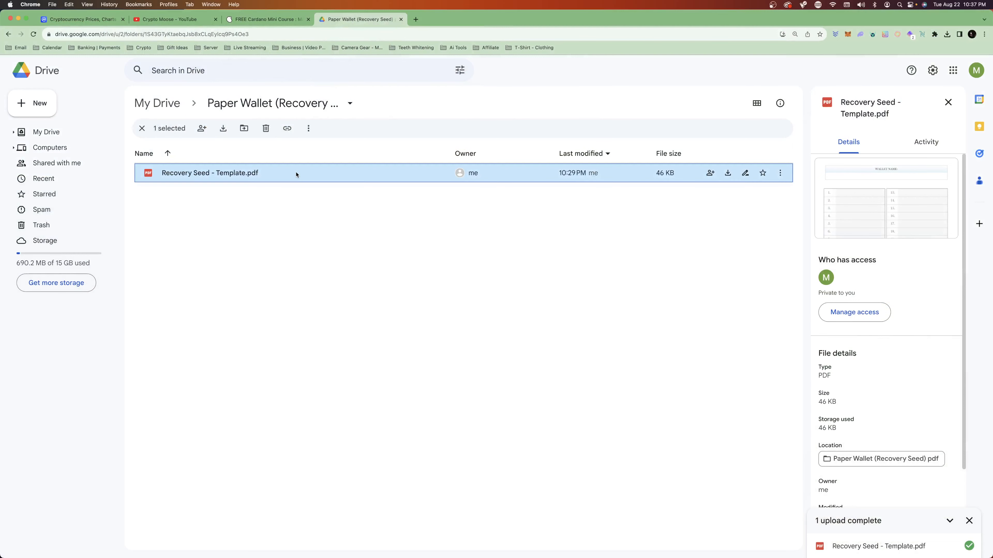
- Preview the Recovery Seed - Template.pdf file in Google Drive
{"action": "double_click", "coordinate": [210, 172]}
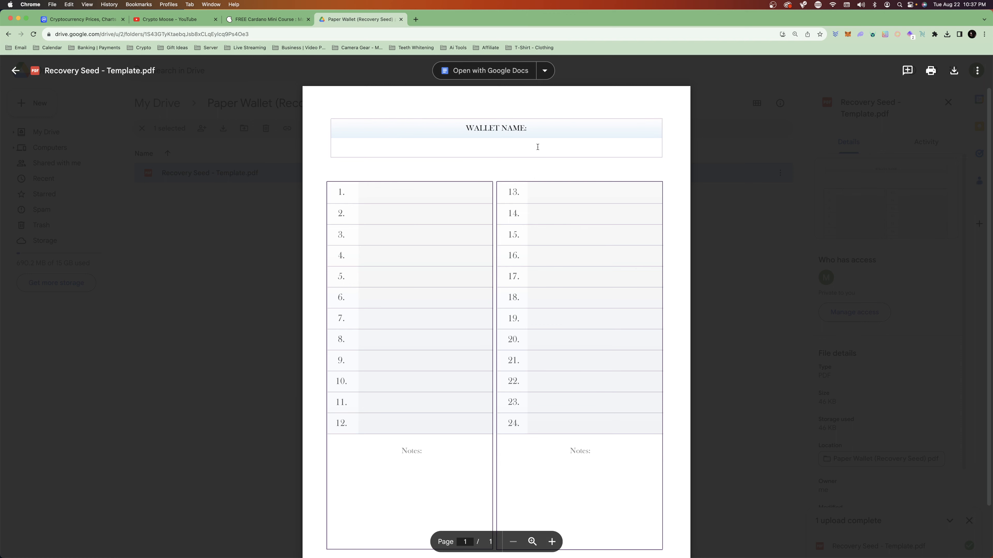
{"action": "mouse_move", "coordinate": [283, 236]}
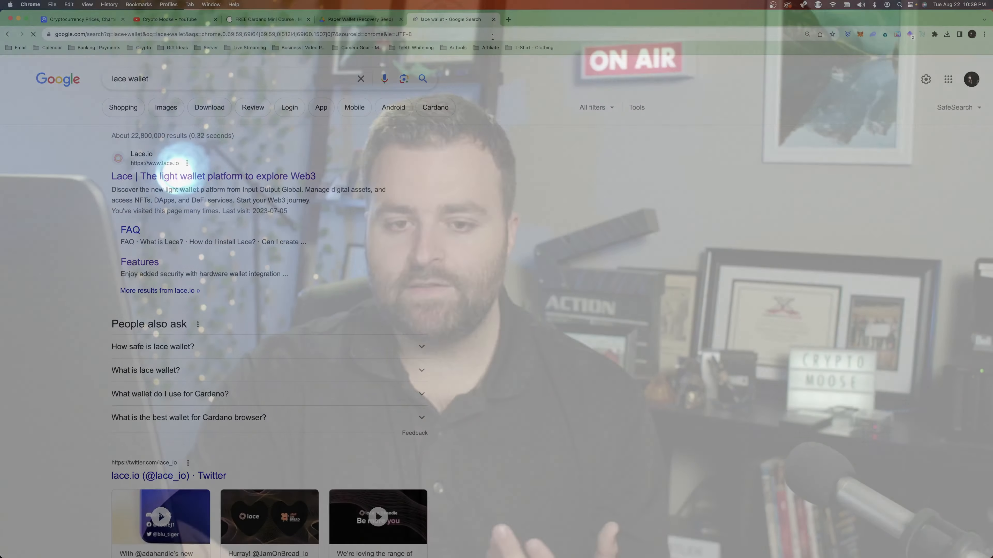
- Go to the lace.io homepage from the Google results
{"action": "left_click", "coordinate": [191, 175]}
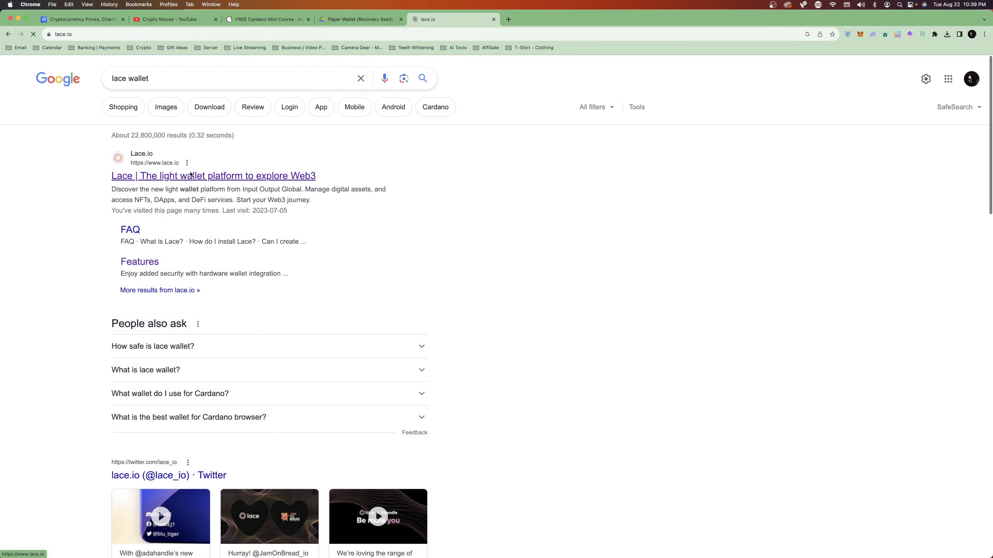
{"action": "left_click", "coordinate": [193, 176]}
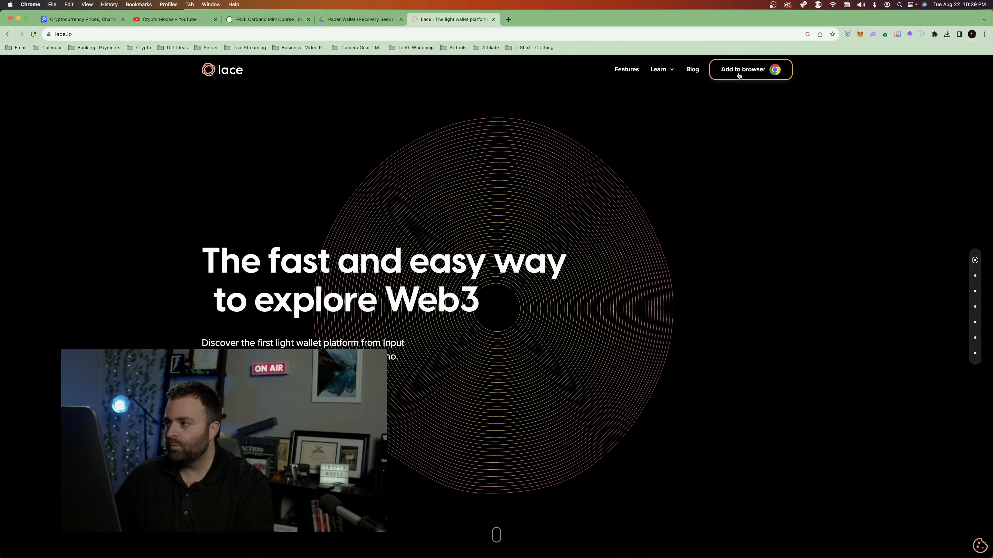
{"action": "mouse_move", "coordinate": [727, 146]}
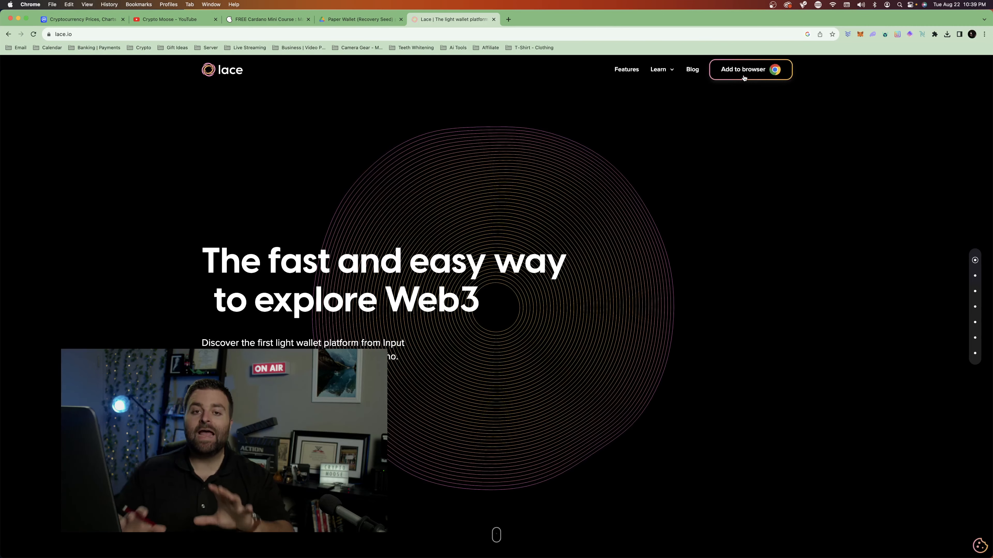
- Install the Lace extension from the Chrome Web Store and confirm it is added
{"action": "left_click", "coordinate": [744, 69]}
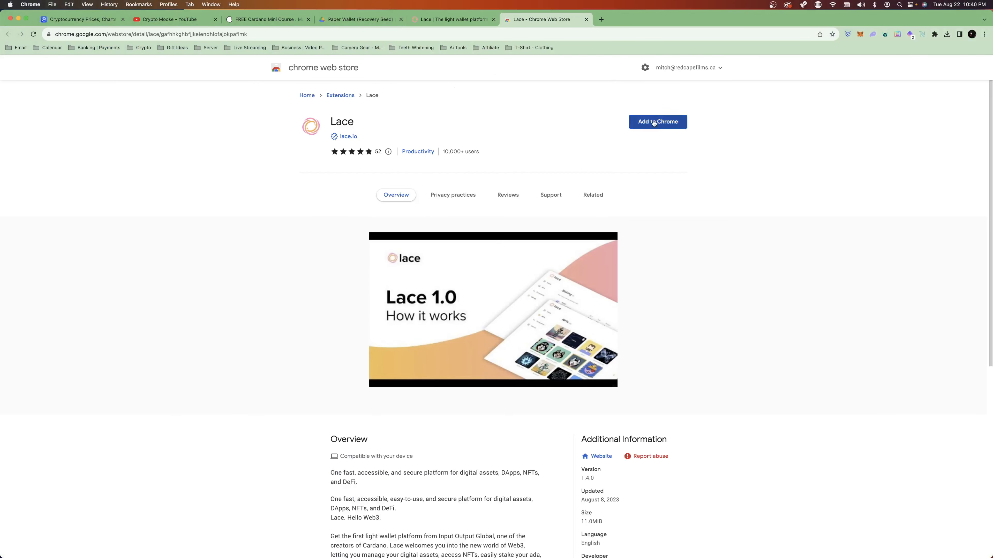
{"action": "left_click", "coordinate": [658, 122]}
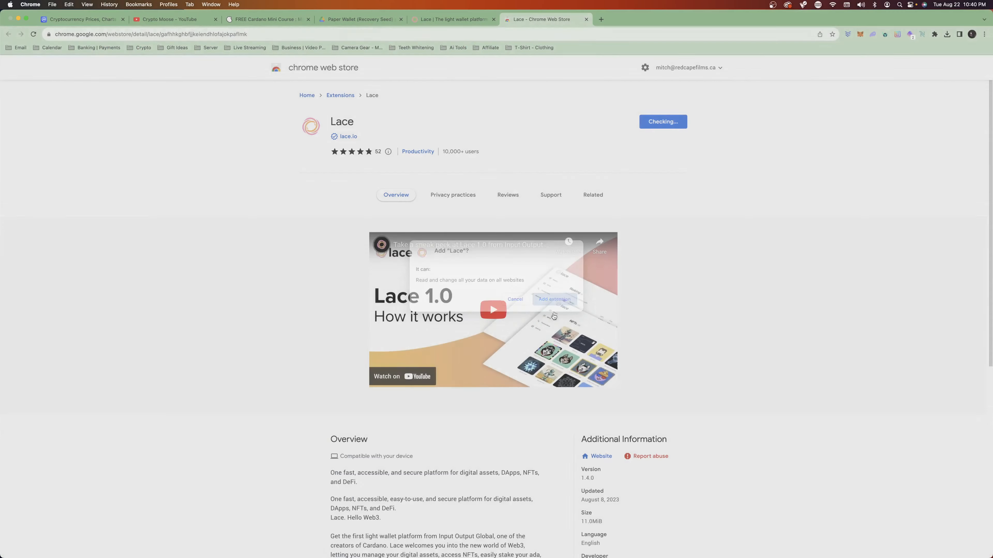
{"action": "left_click", "coordinate": [554, 298]}
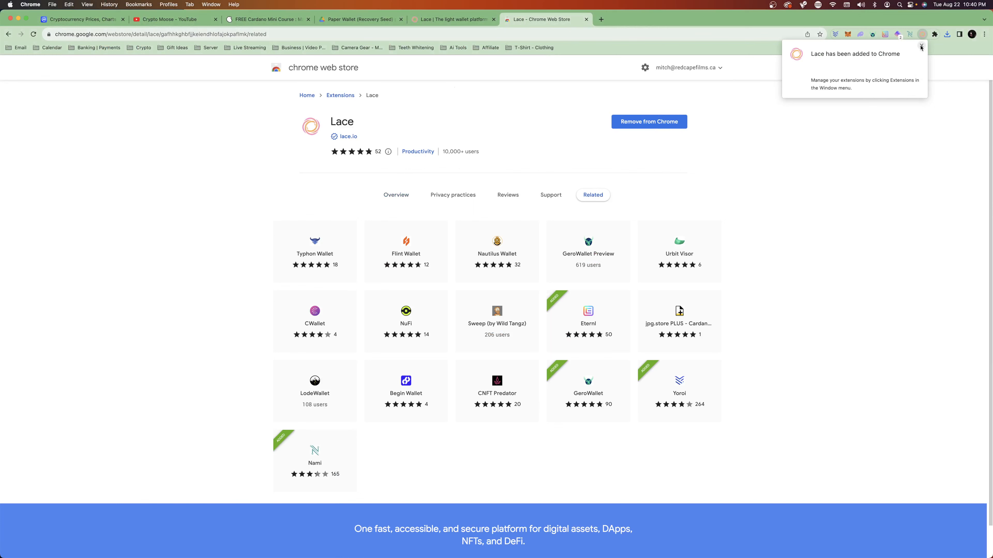
{"action": "left_click", "coordinate": [920, 45]}
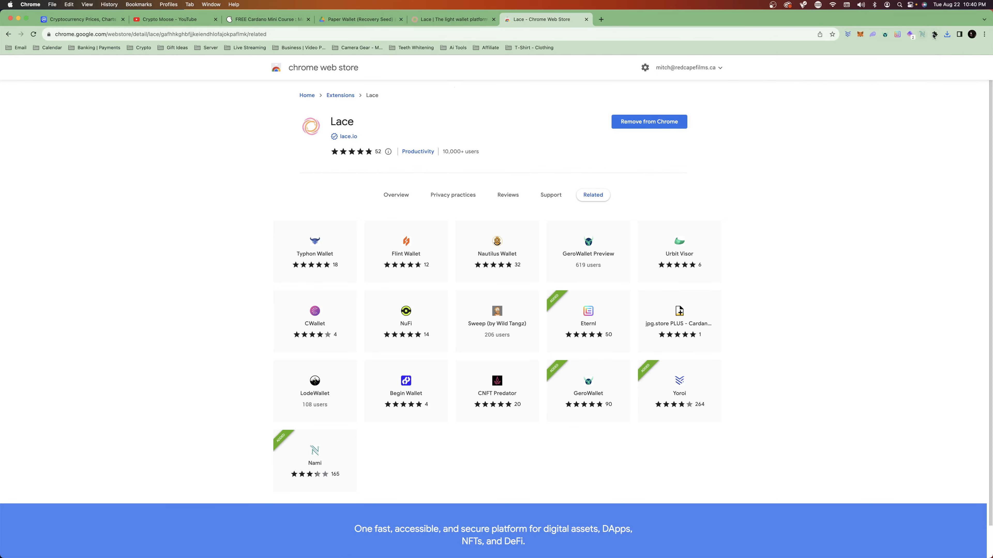
{"action": "left_click", "coordinate": [934, 34]}
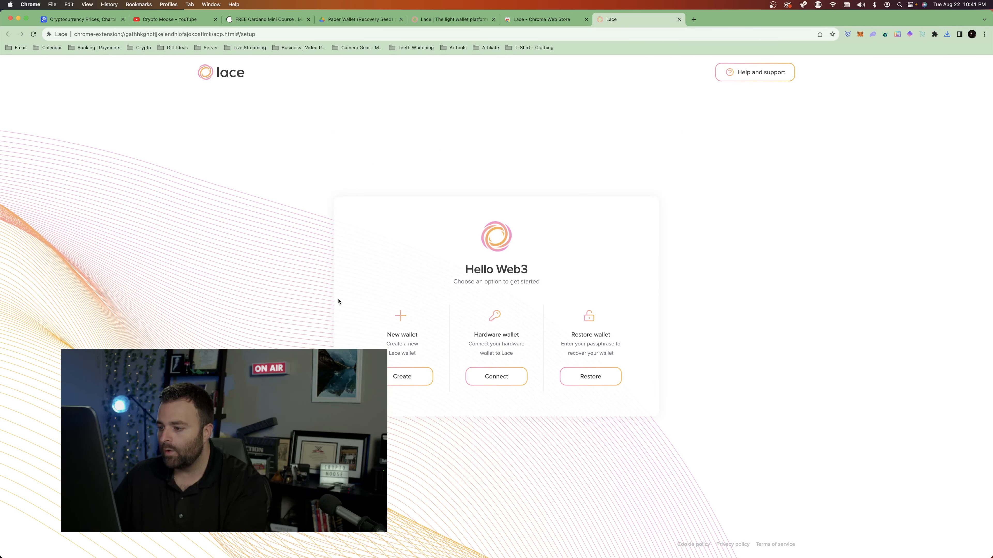
{"action": "mouse_move", "coordinate": [641, 261]}
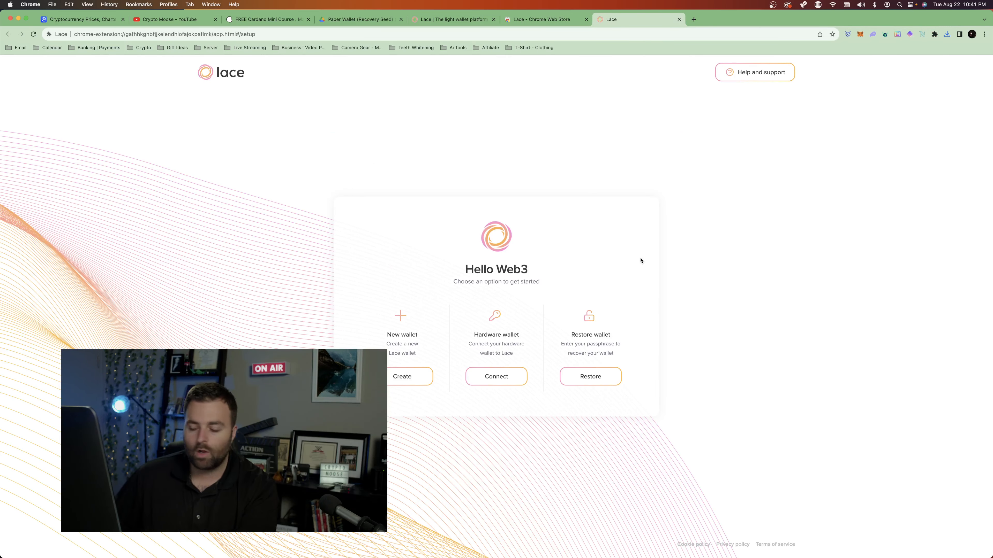
{"action": "mouse_move", "coordinate": [683, 352]}
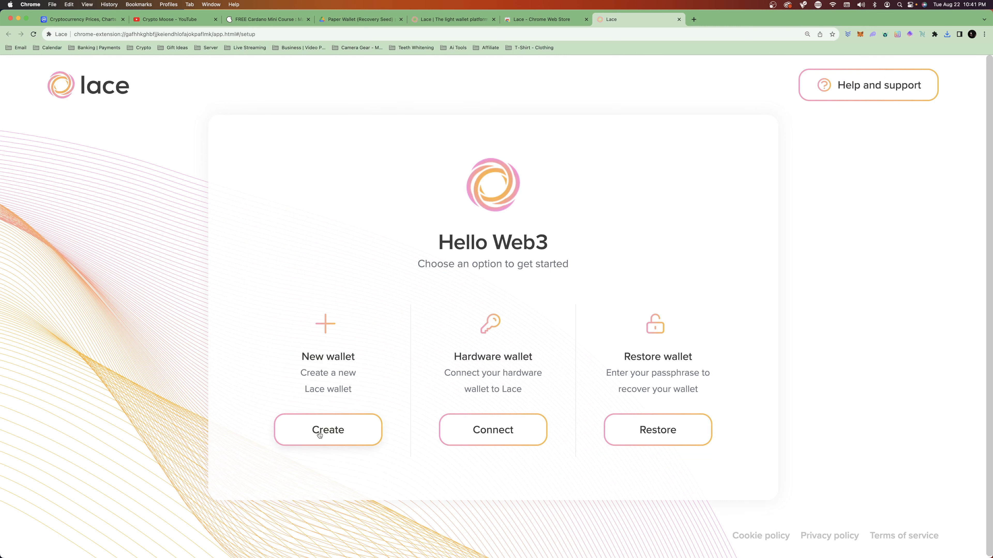
- Start creating a new wallet and accept the Terms of Use after scrolling through them
{"action": "left_click", "coordinate": [328, 430]}
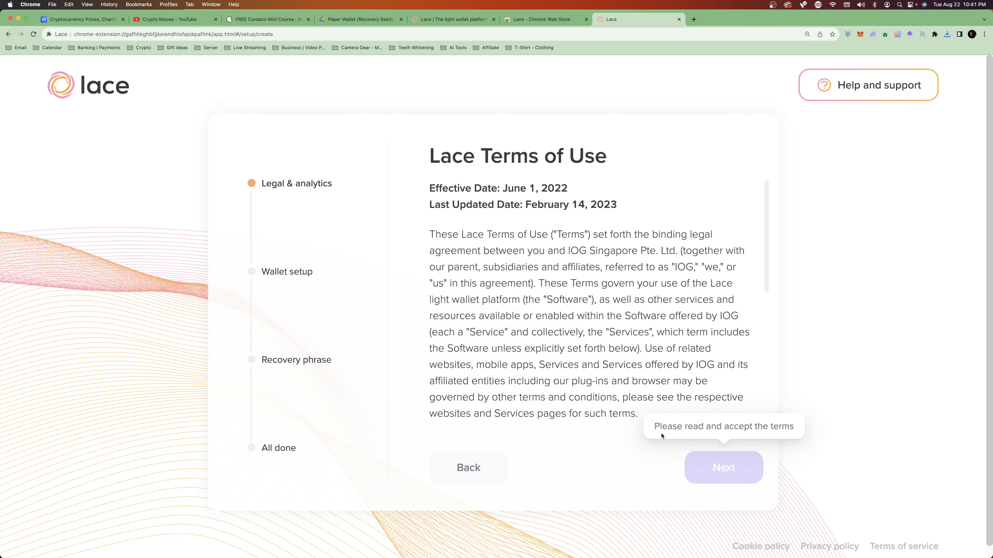
{"action": "scroll", "scroll_direction": "down", "scroll_amount": 3}
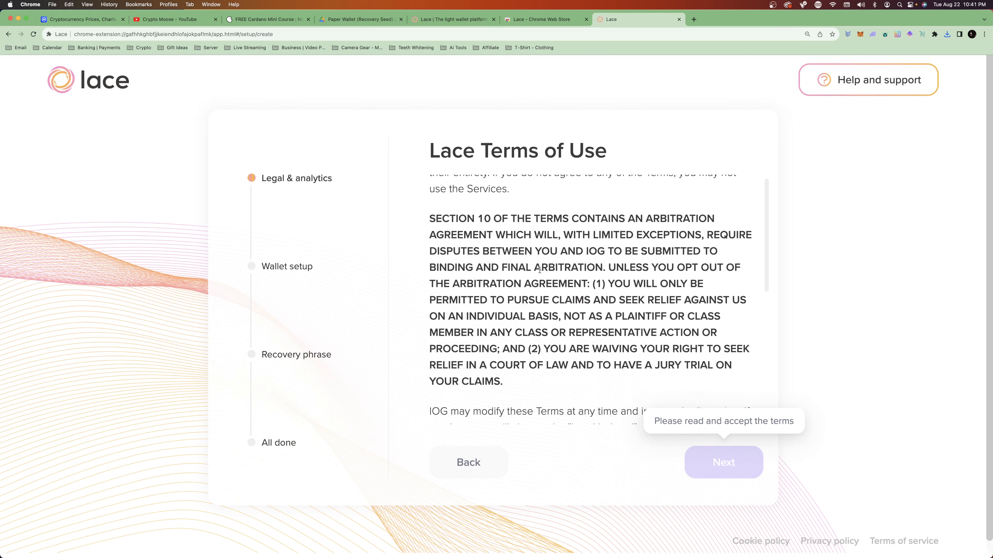
{"action": "scroll", "scroll_direction": "down", "scroll_amount": 3}
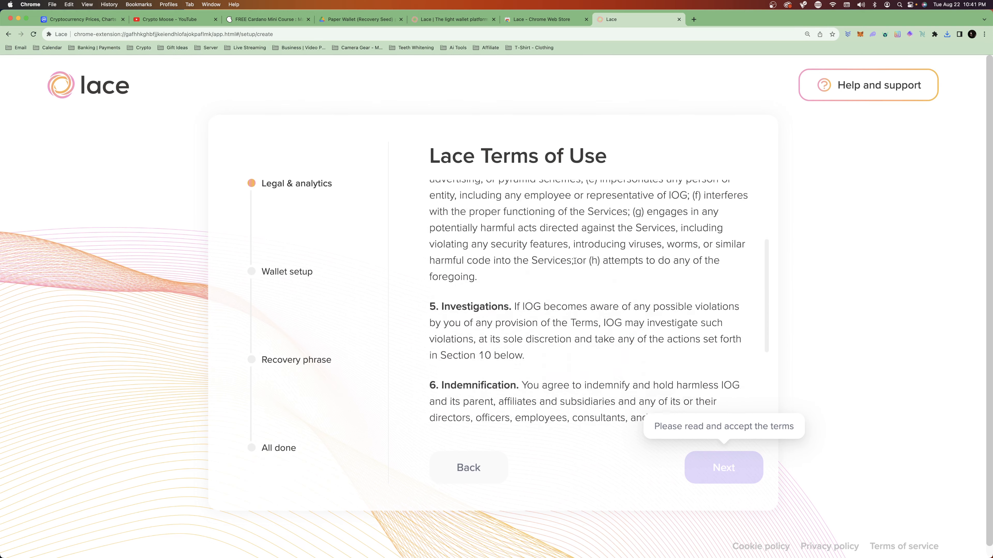
{"action": "scroll", "scroll_direction": "down", "scroll_amount": 3}
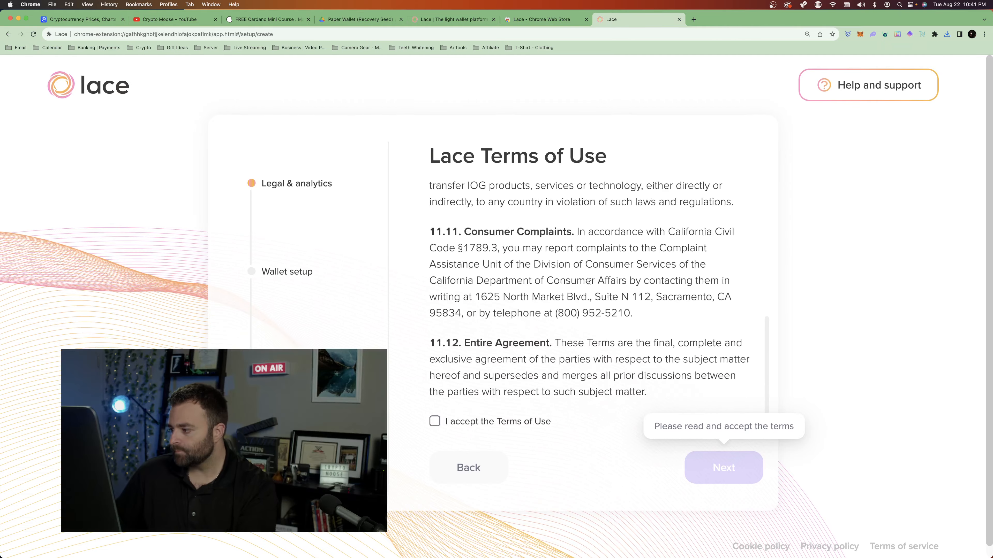
{"action": "left_click", "coordinate": [434, 421]}
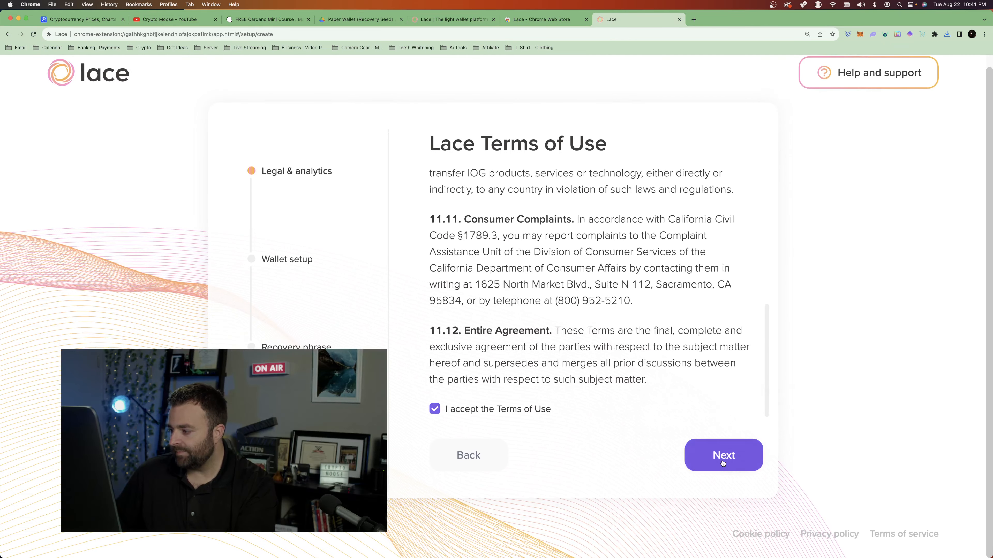
- Name the wallet 'Moose is Loose!' and continue to the password step
{"action": "left_click", "coordinate": [724, 456]}
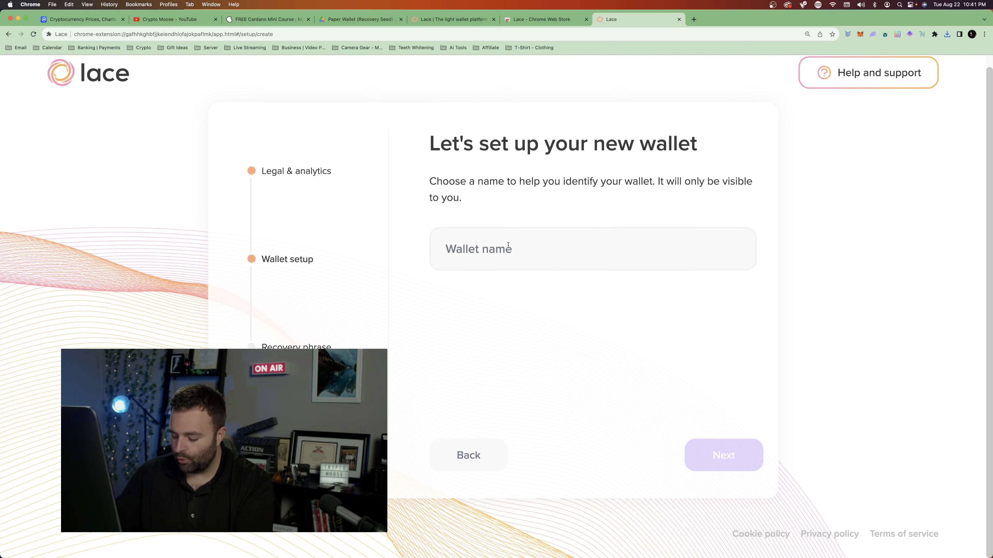
{"action": "type", "text": "Moose is Loose!"}
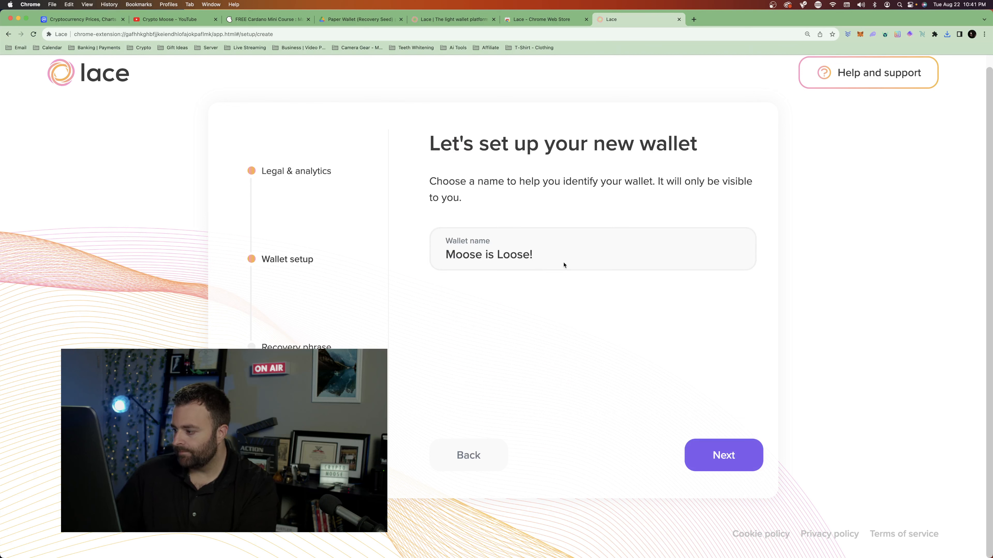
{"action": "left_click", "coordinate": [724, 455]}
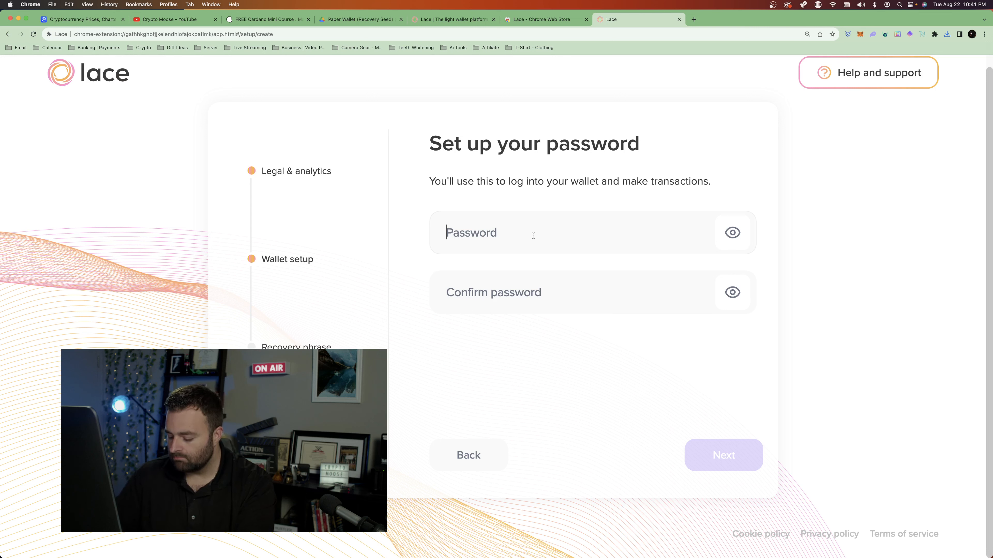
{"action": "type", "text": "a"}
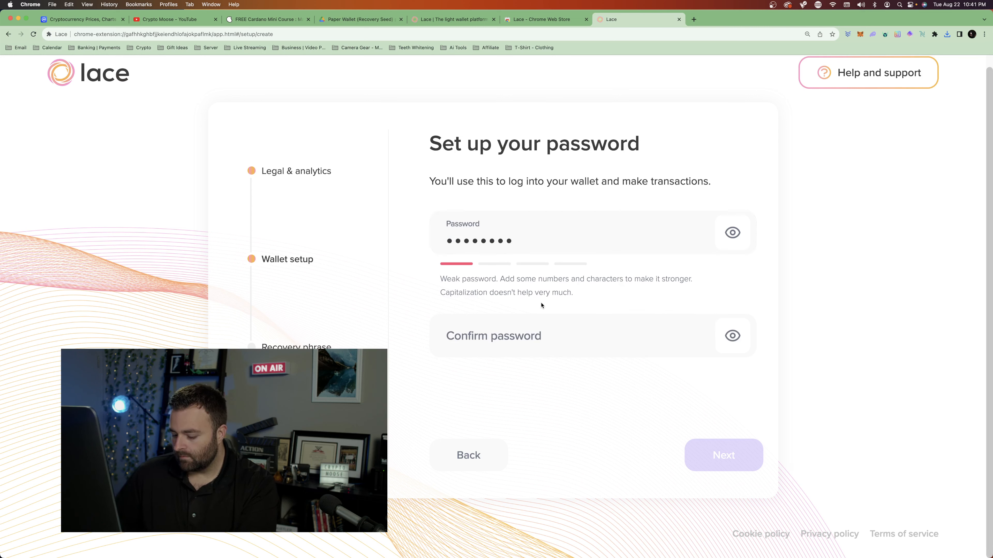
{"action": "type", "text": "a"}
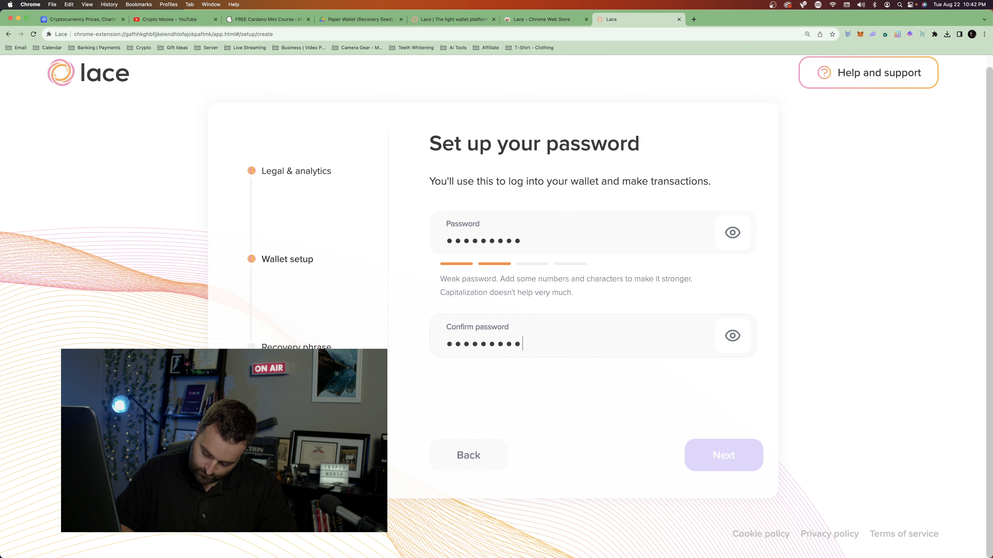
{"action": "mouse_move", "coordinate": [579, 366]}
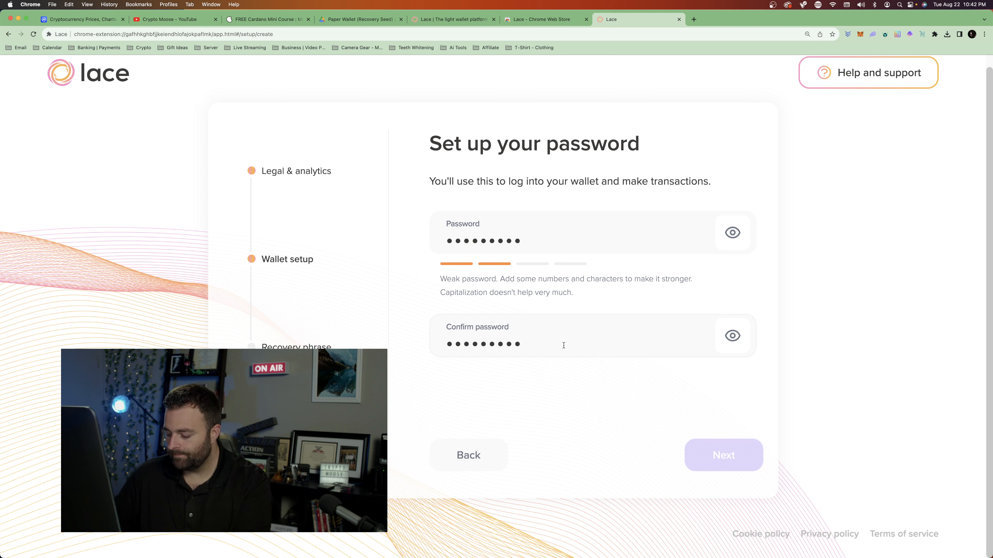
{"action": "key", "text": "backspace"}
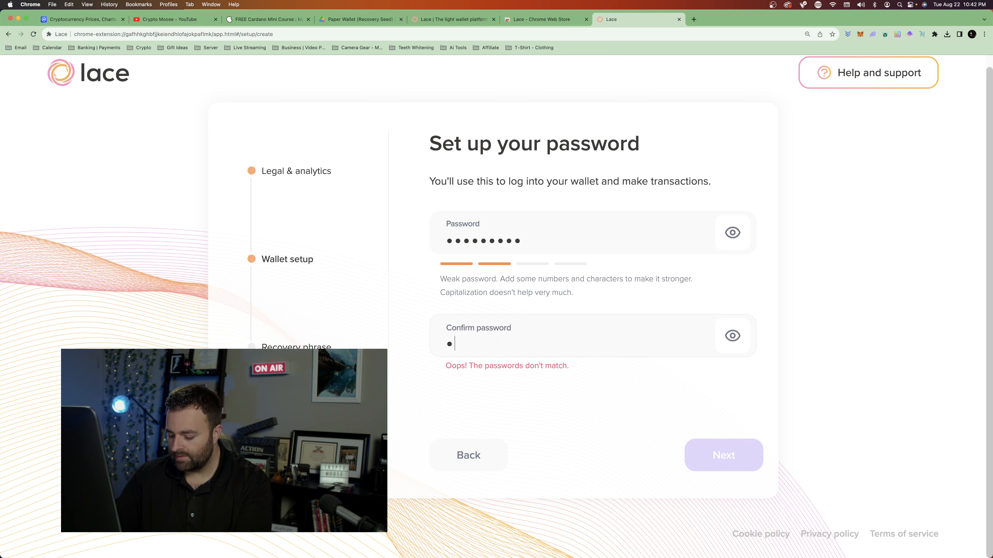
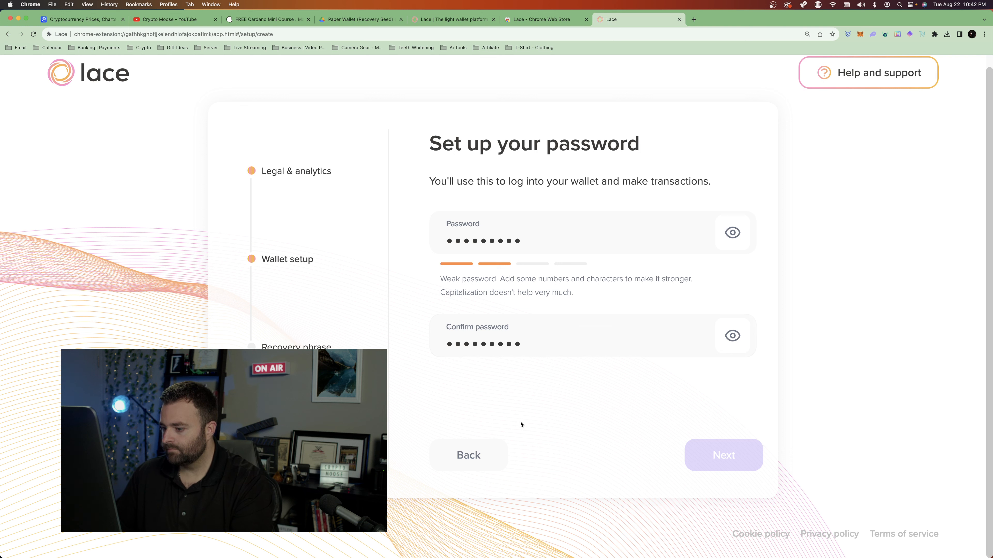
{"action": "mouse_move", "coordinate": [731, 236]}
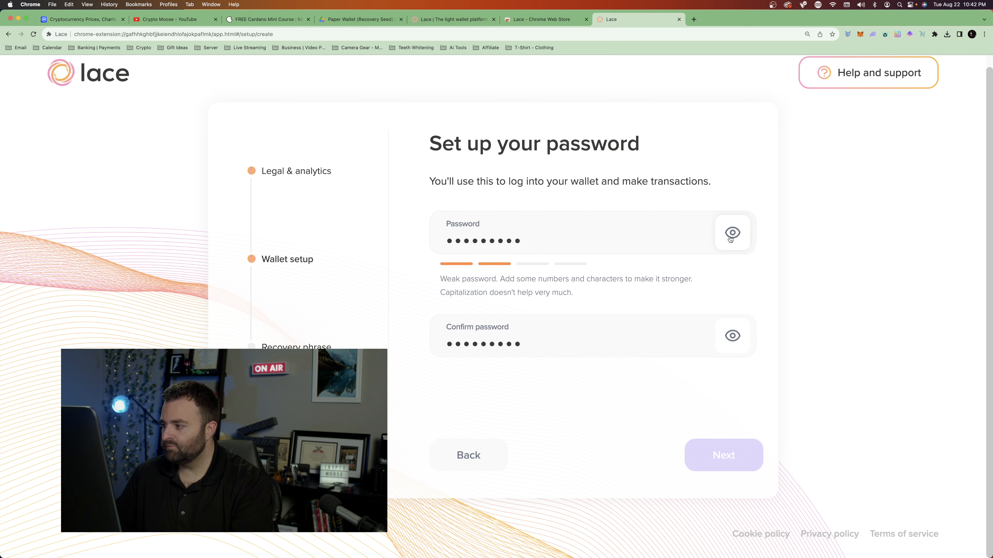
{"action": "left_click", "coordinate": [732, 232]}
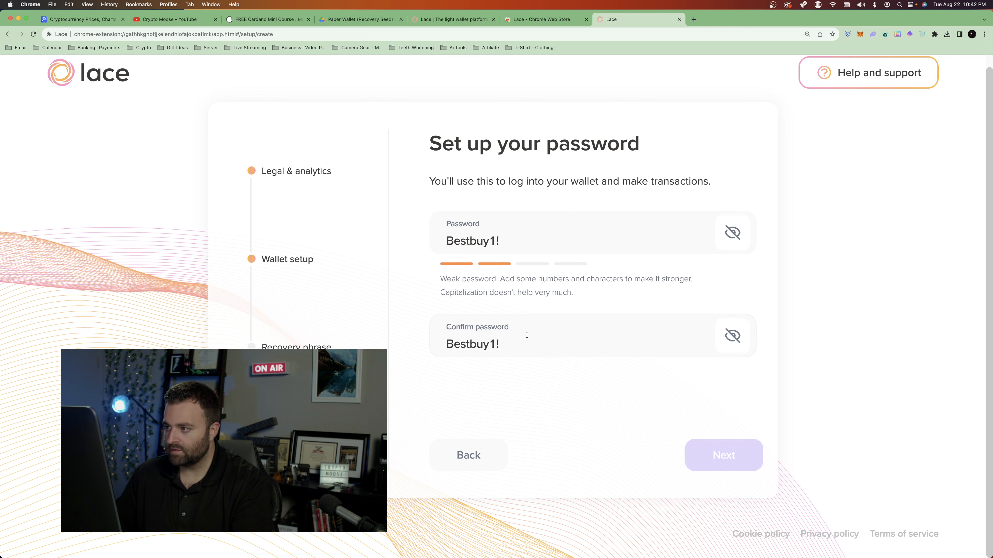
{"action": "left_click", "coordinate": [520, 237]}
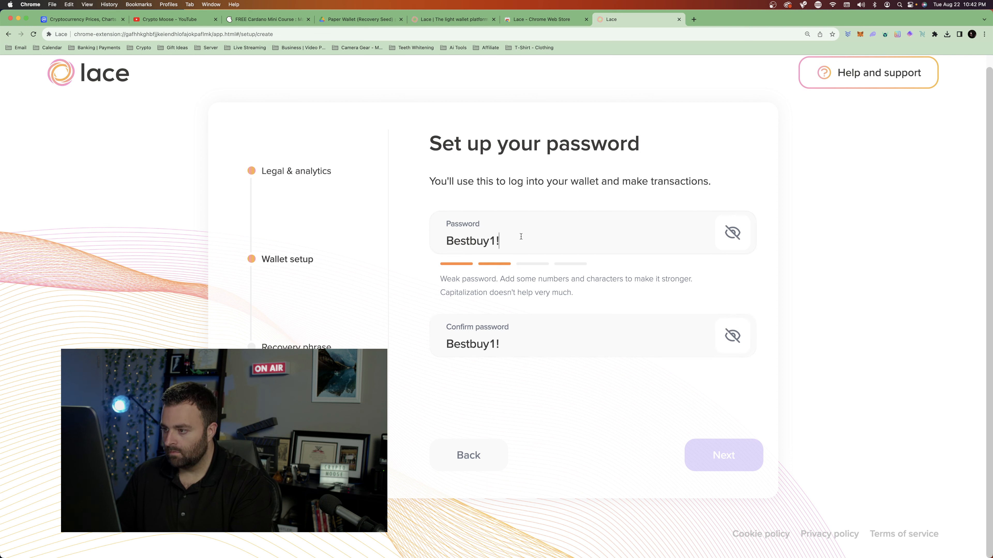
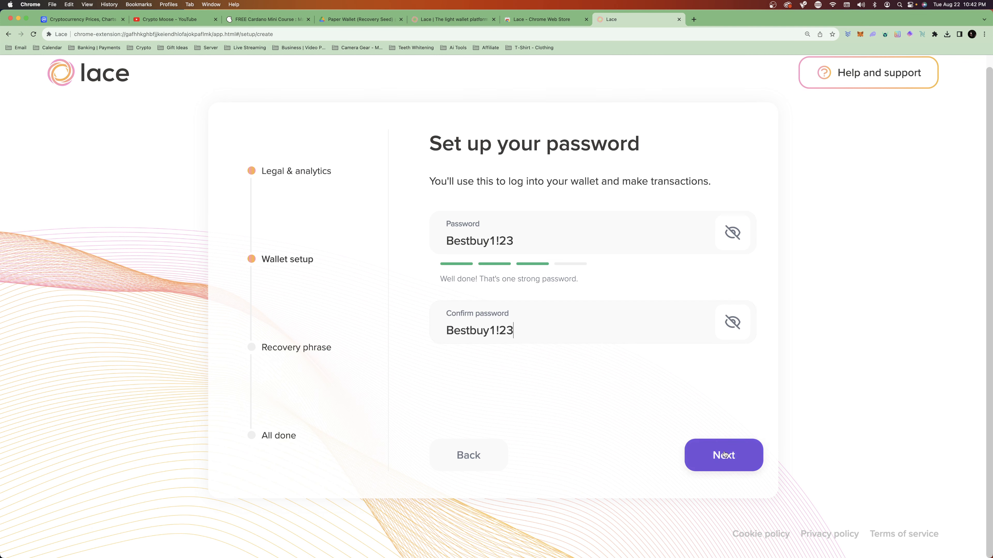
{"action": "left_click", "coordinate": [724, 455]}
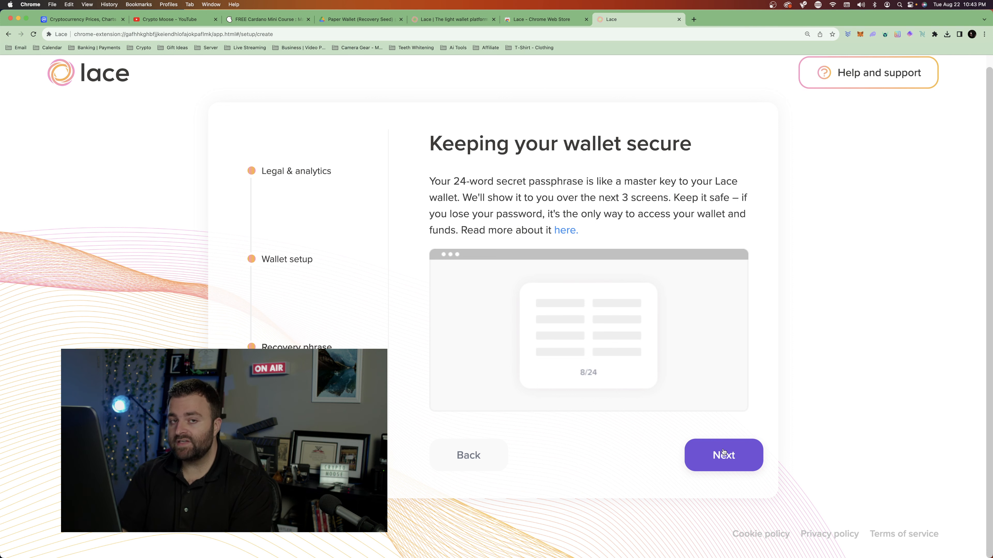
- Pass the security notice and view passphrase words 1–8, then move to words 9–16
{"action": "left_click", "coordinate": [723, 455]}
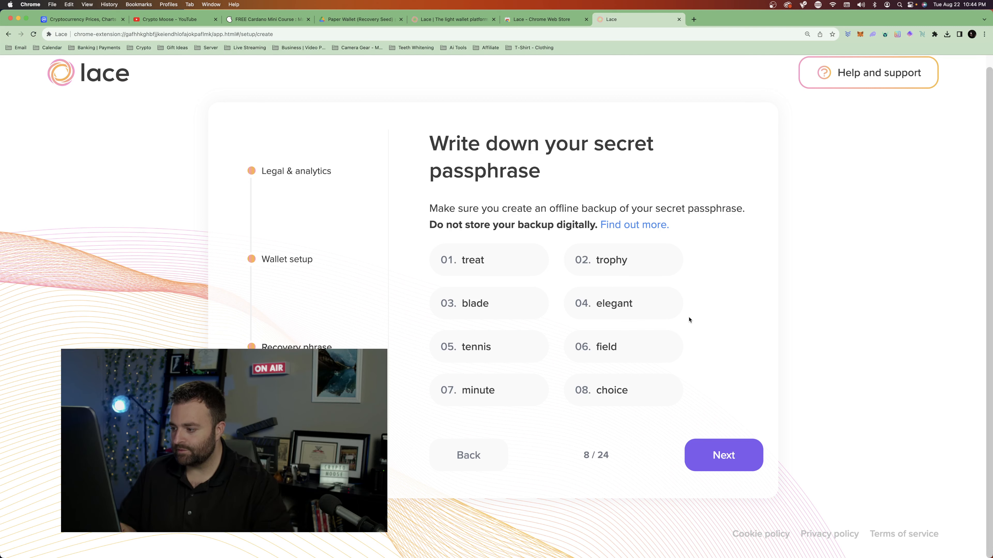
{"action": "left_click", "coordinate": [724, 455]}
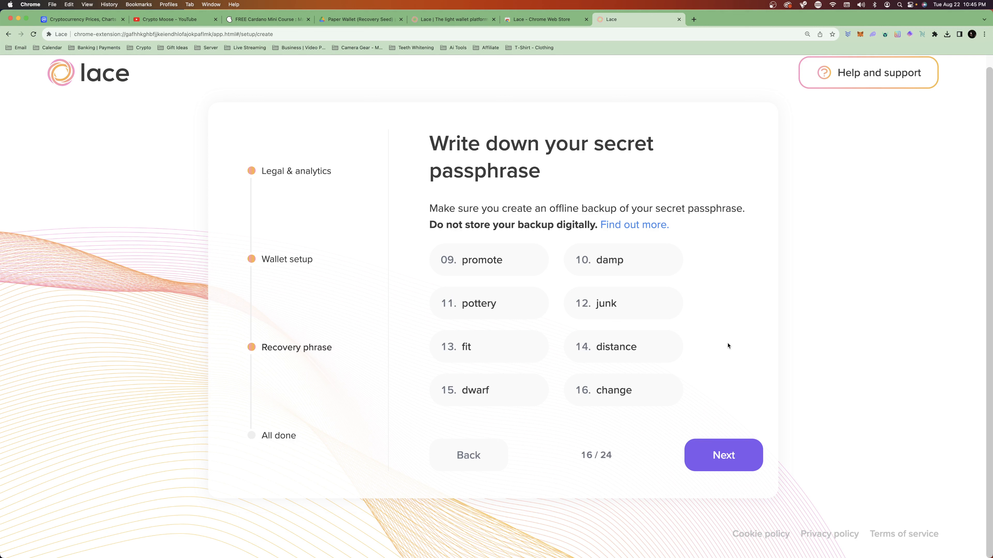
- Show the final passphrase words 17–24
{"action": "left_click", "coordinate": [724, 455]}
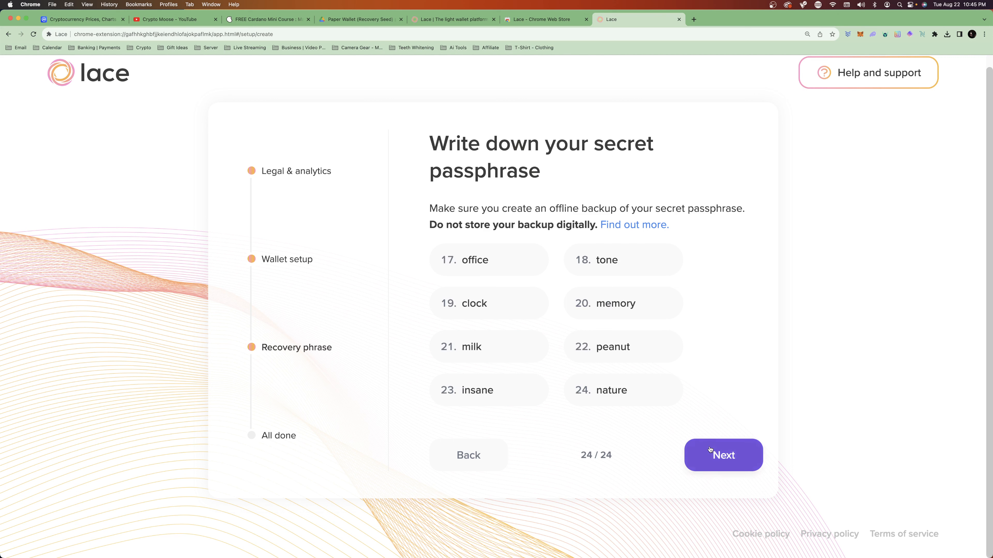
{"action": "mouse_move", "coordinate": [580, 280]}
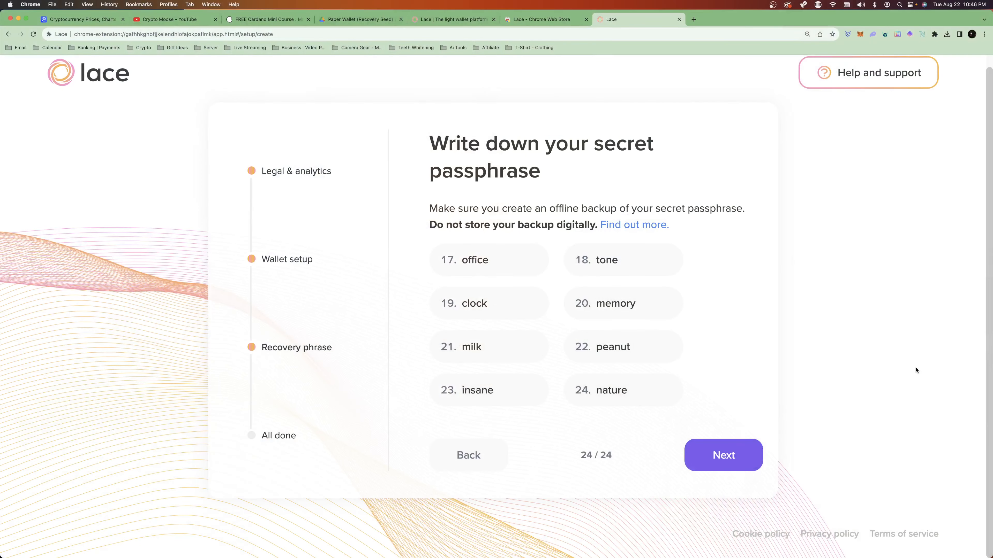
{"action": "left_click", "coordinate": [724, 455]}
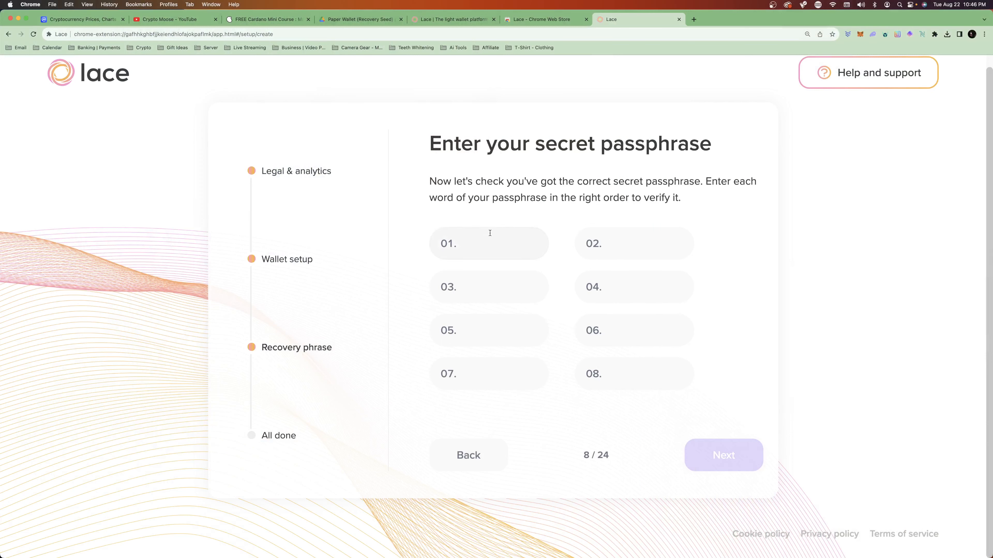
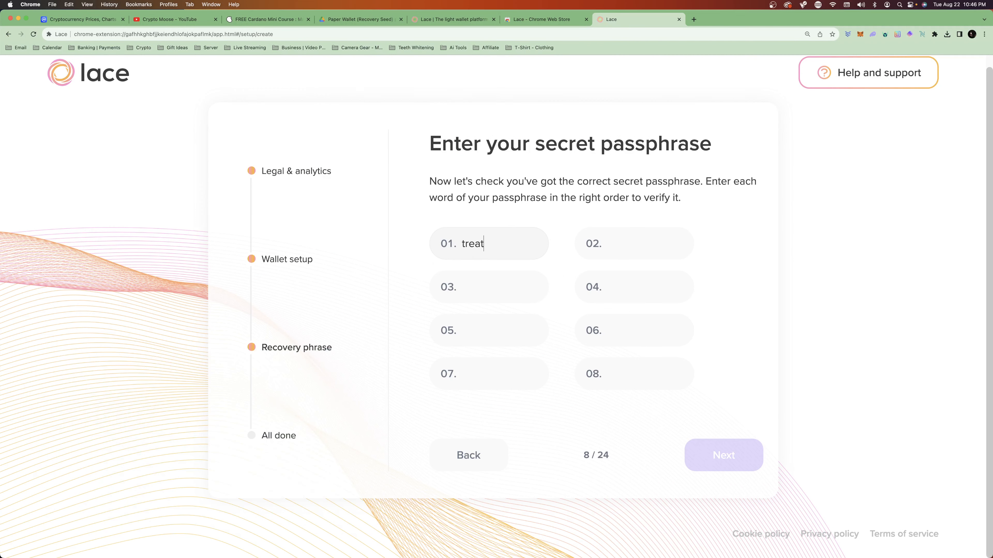
{"action": "left_click", "coordinate": [620, 244]}
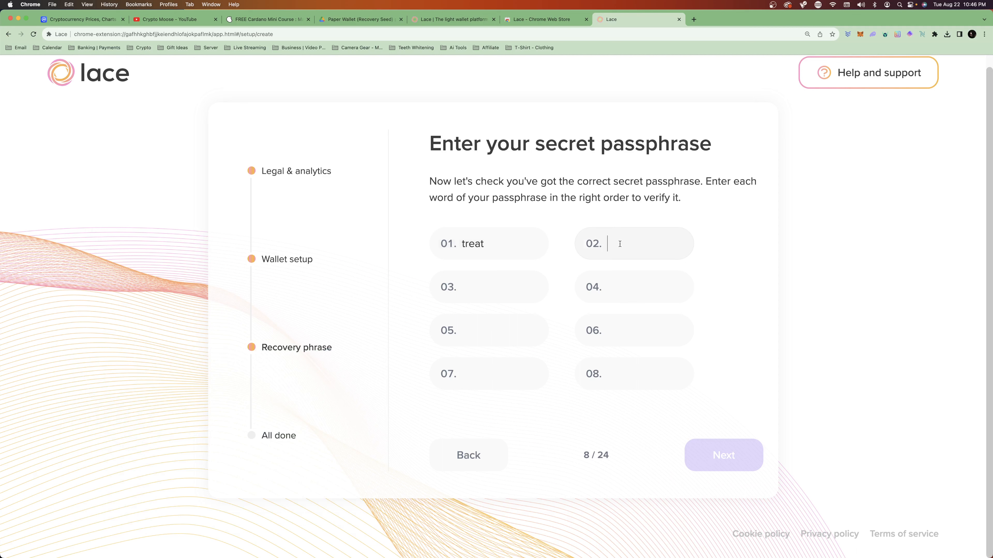
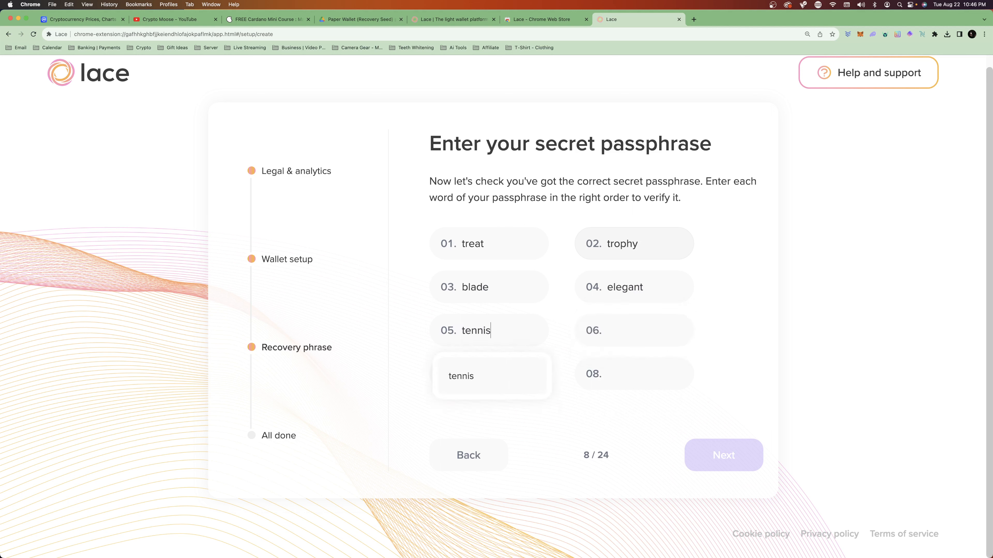
{"action": "left_click", "coordinate": [491, 376]}
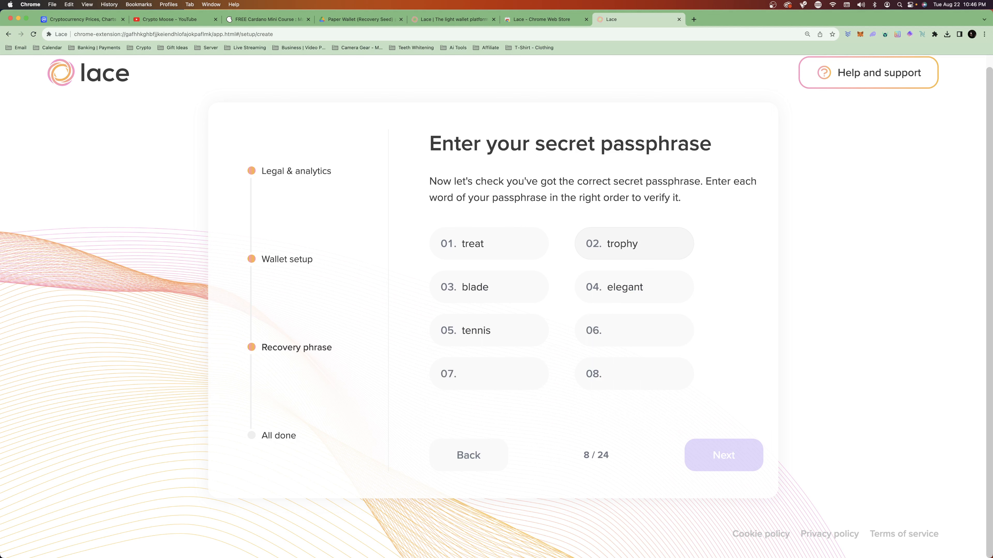
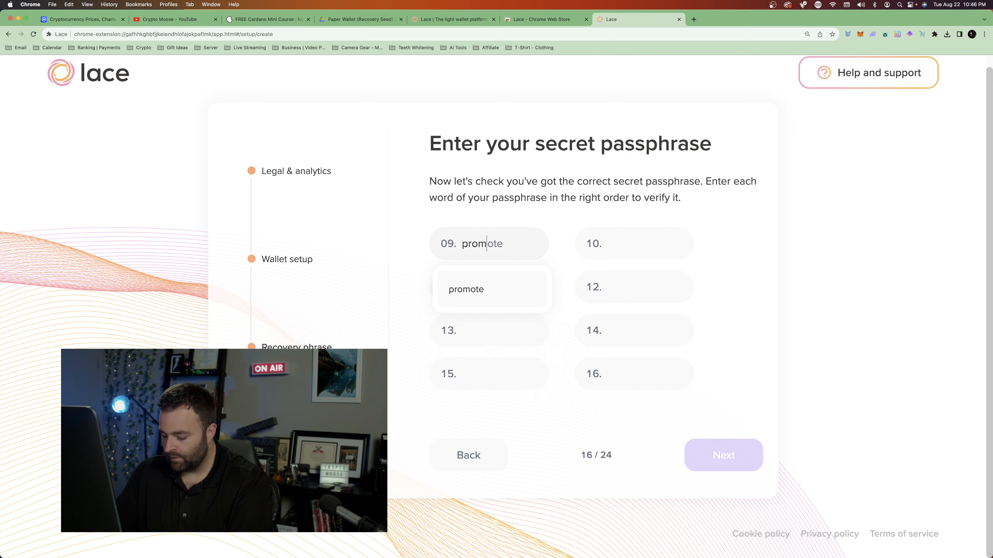
{"action": "left_click", "coordinate": [466, 290]}
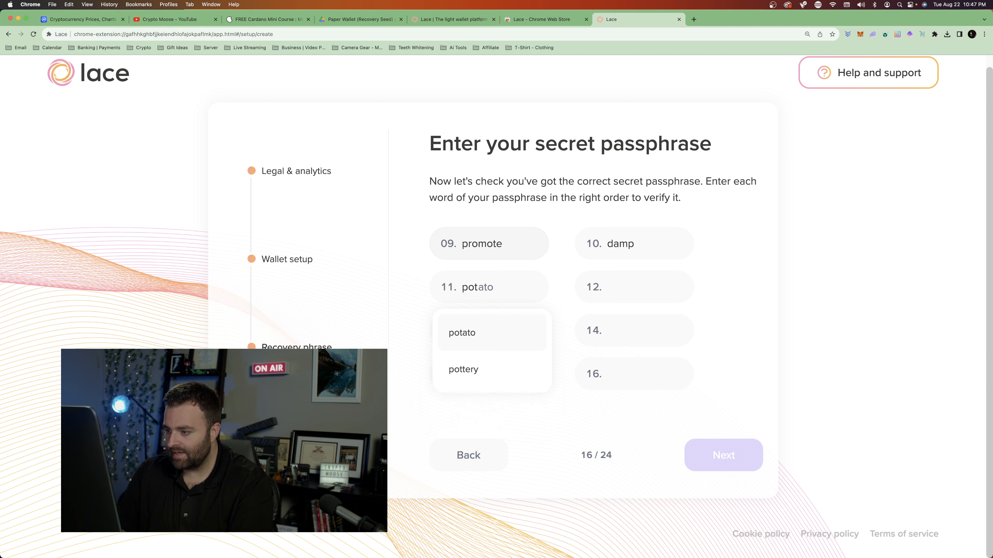
{"action": "left_click", "coordinate": [464, 369]}
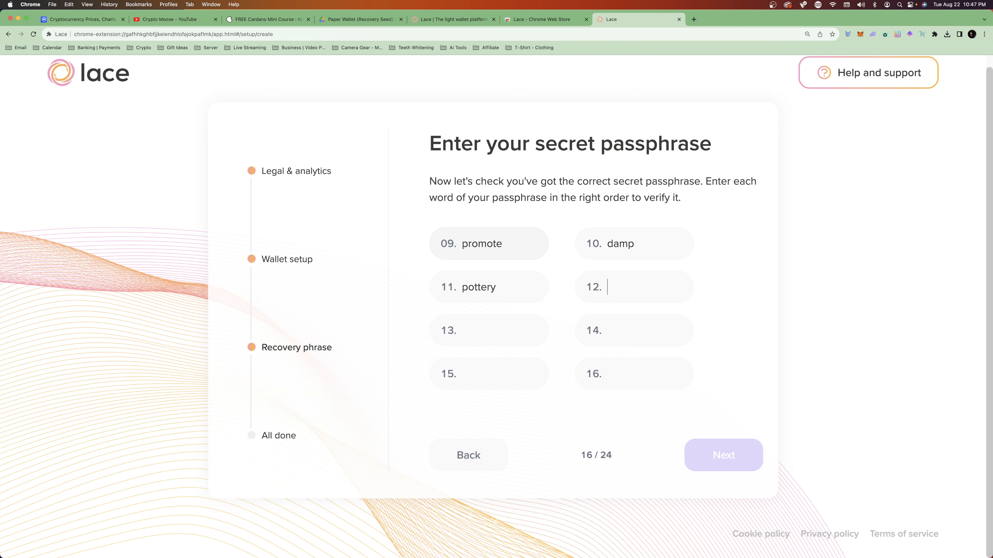
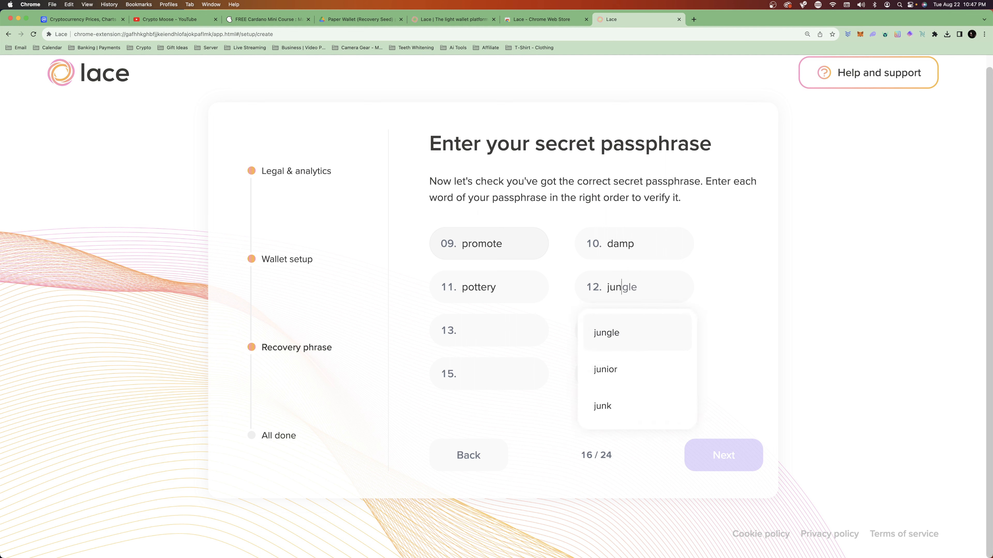
{"action": "left_click", "coordinate": [602, 406]}
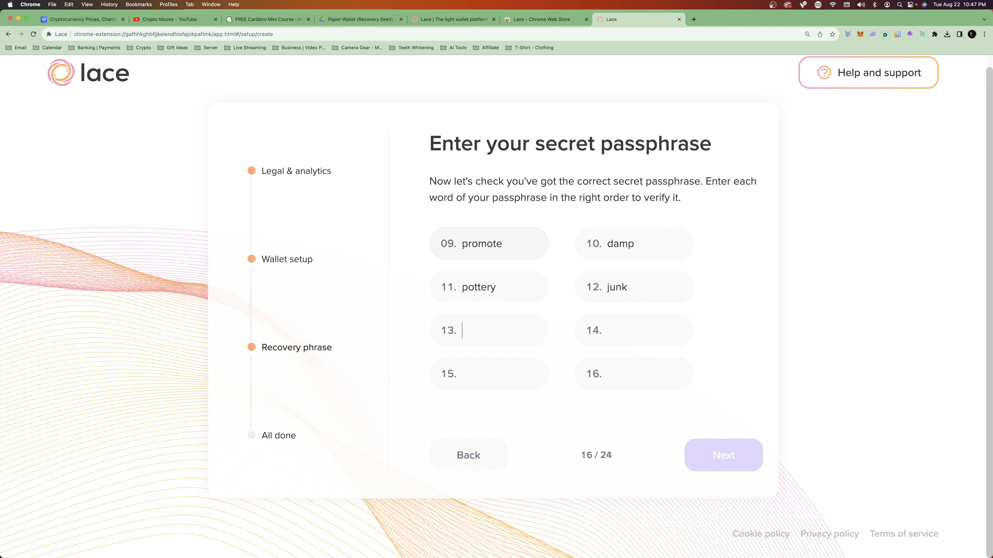
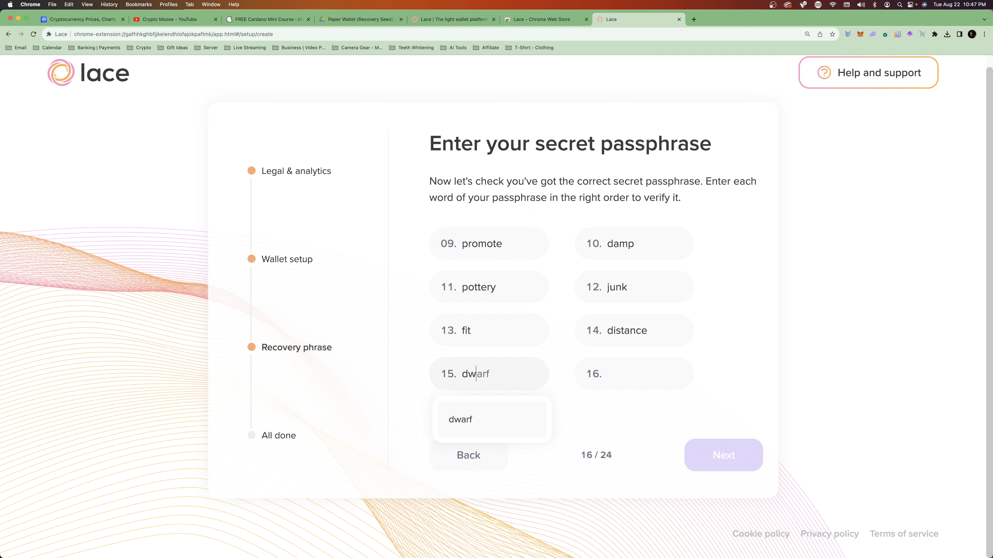
{"action": "left_click", "coordinate": [460, 420]}
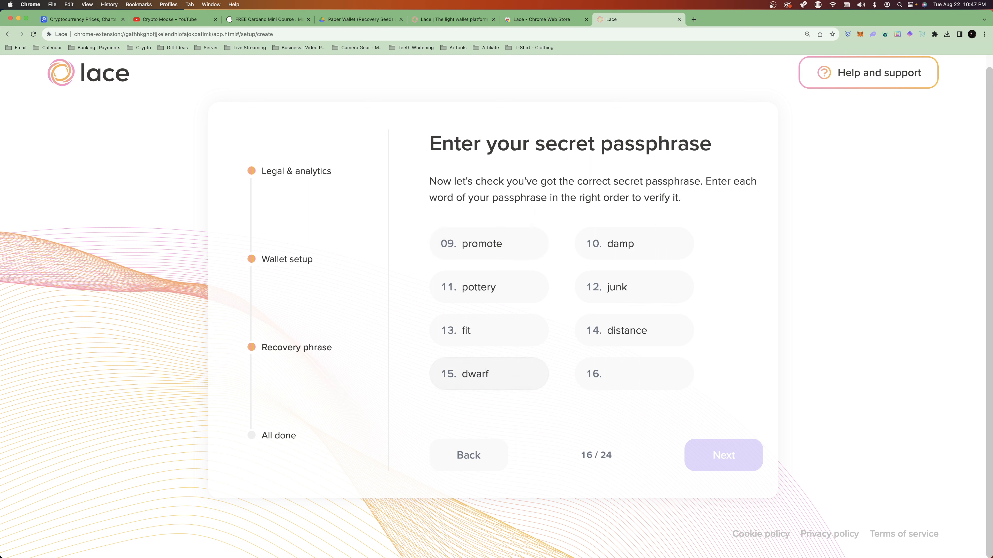
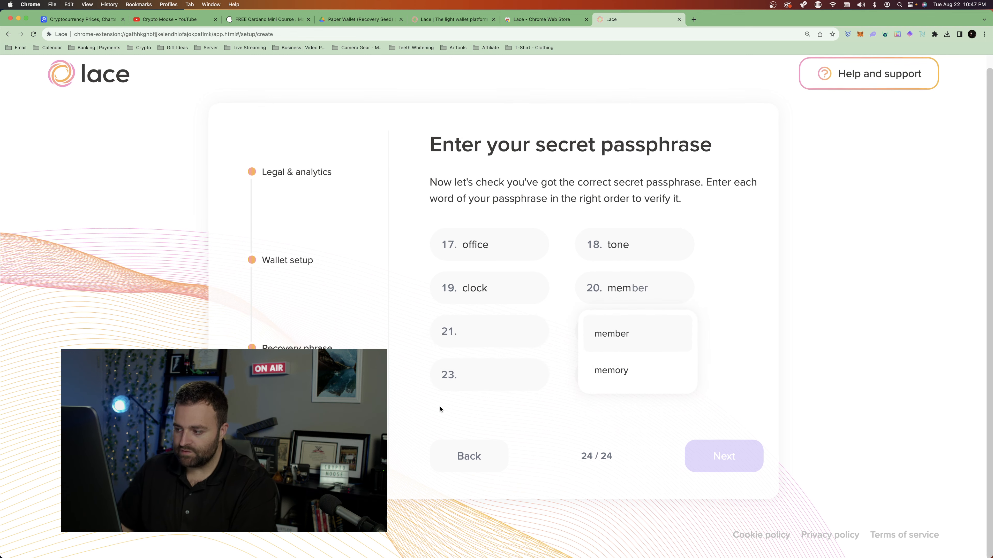
{"action": "left_click", "coordinate": [611, 370]}
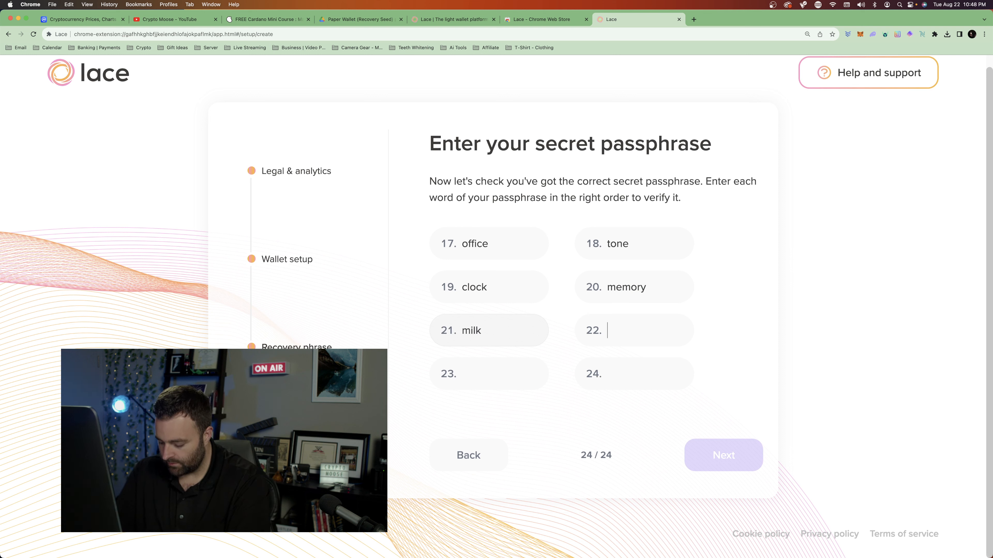
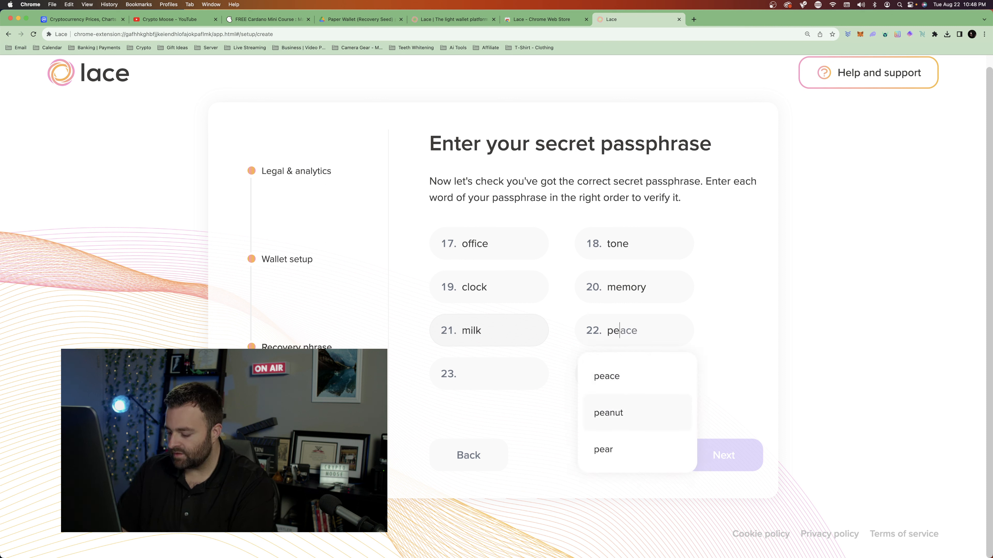
{"action": "left_click", "coordinate": [608, 413]}
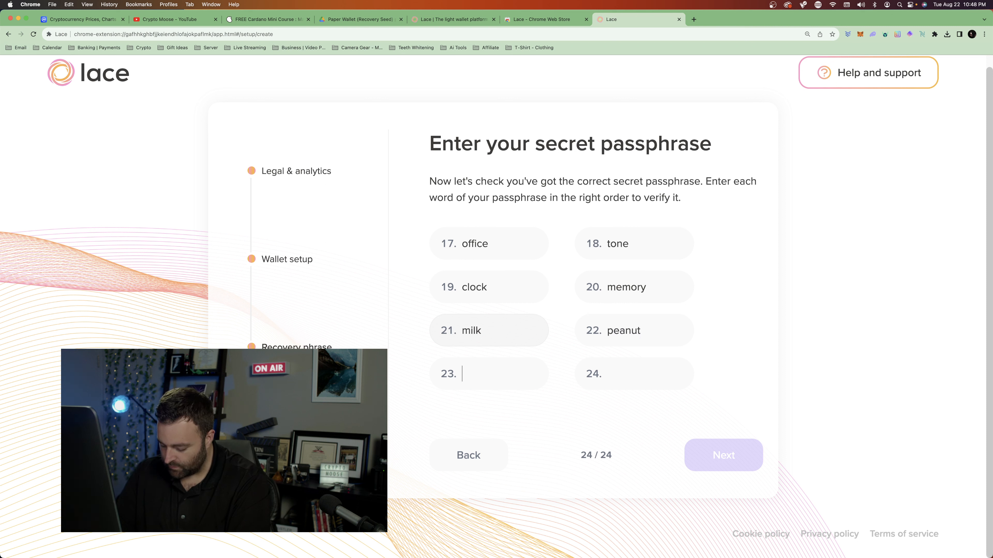
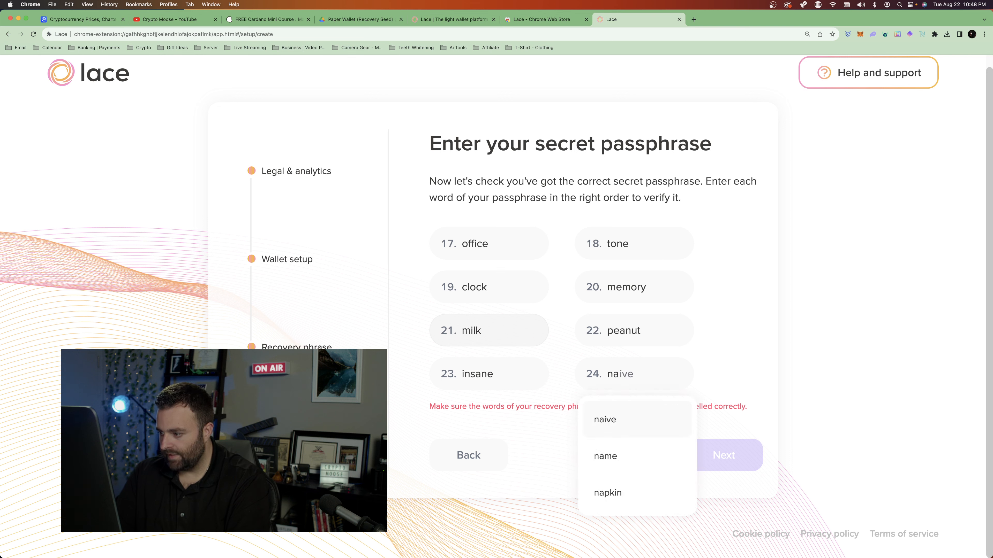
{"action": "left_click", "coordinate": [724, 455]}
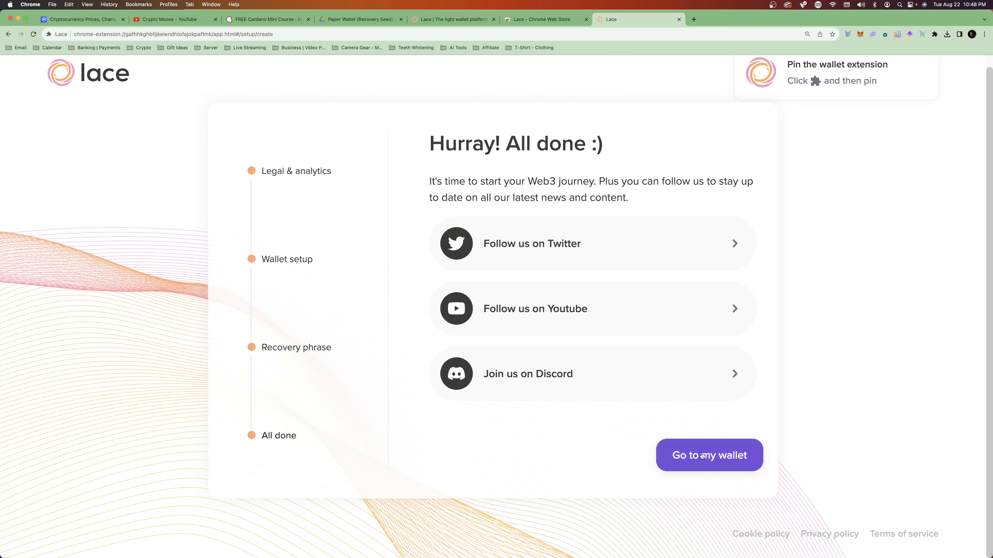
- Go to the new wallet and dismiss the DApp connector beta notice
{"action": "left_click", "coordinate": [710, 455]}
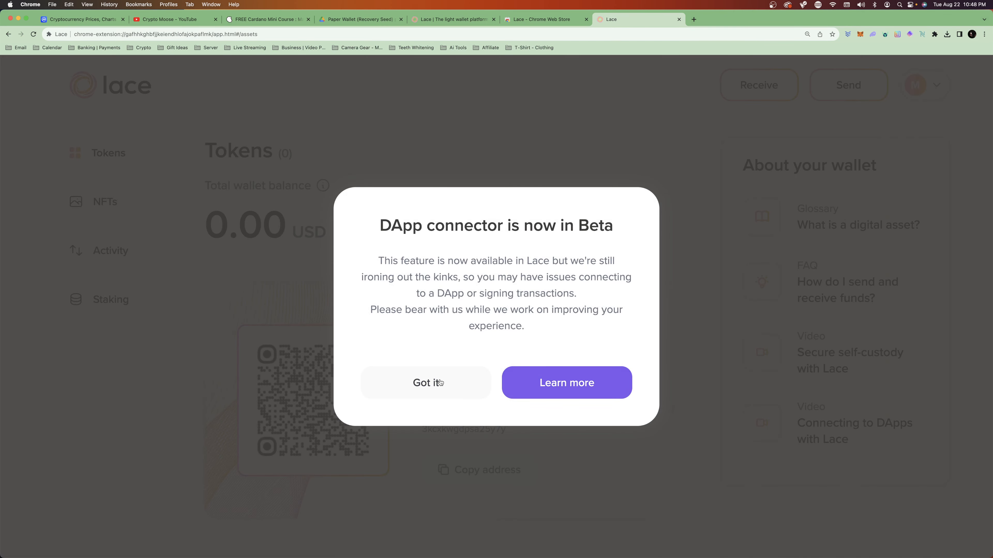
{"action": "left_click", "coordinate": [428, 383]}
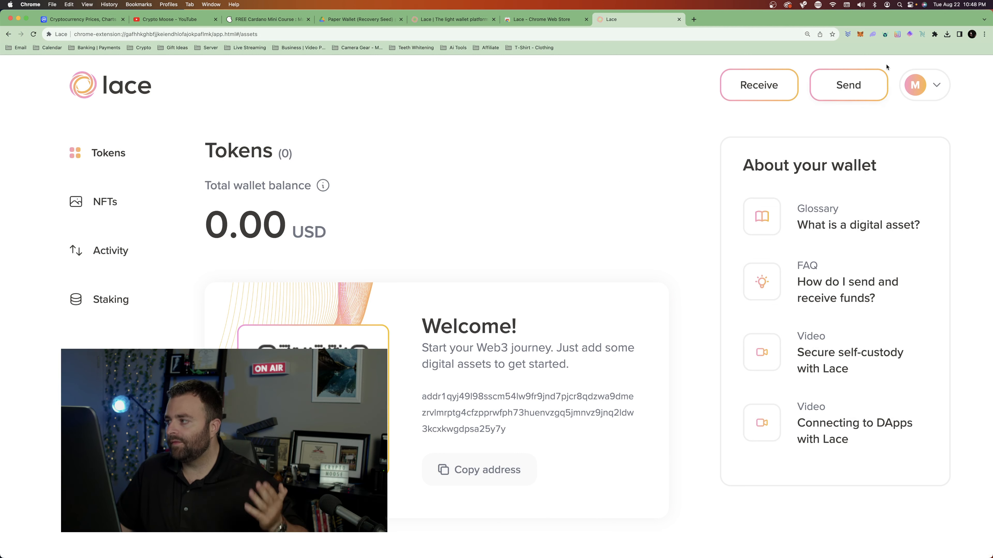
{"action": "left_click", "coordinate": [935, 85]}
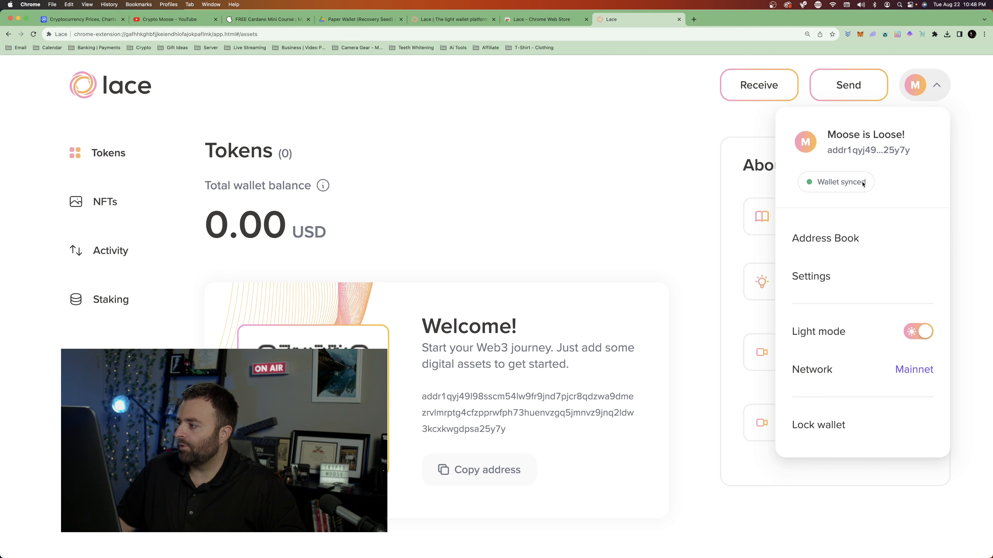
{"action": "left_click", "coordinate": [915, 369]}
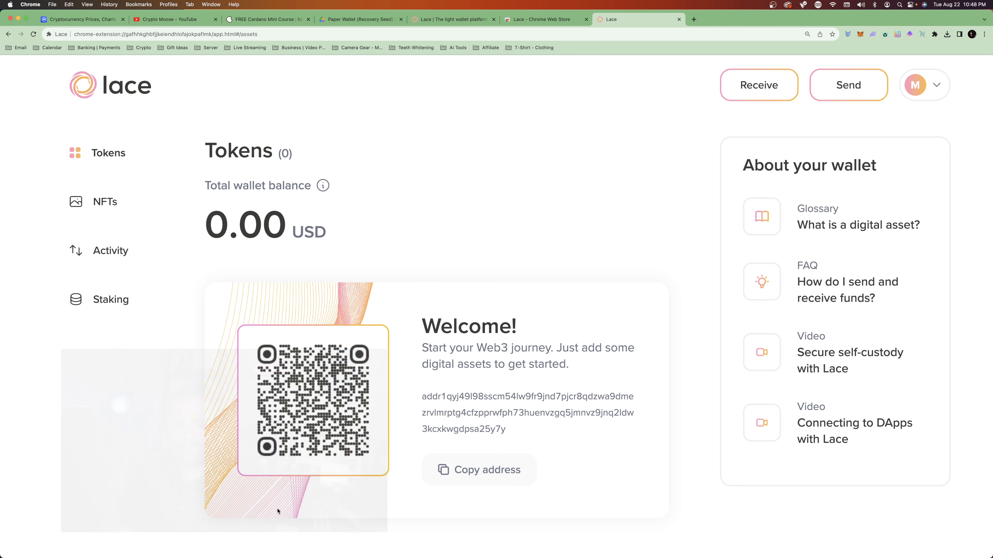
{"action": "mouse_move", "coordinate": [243, 367]}
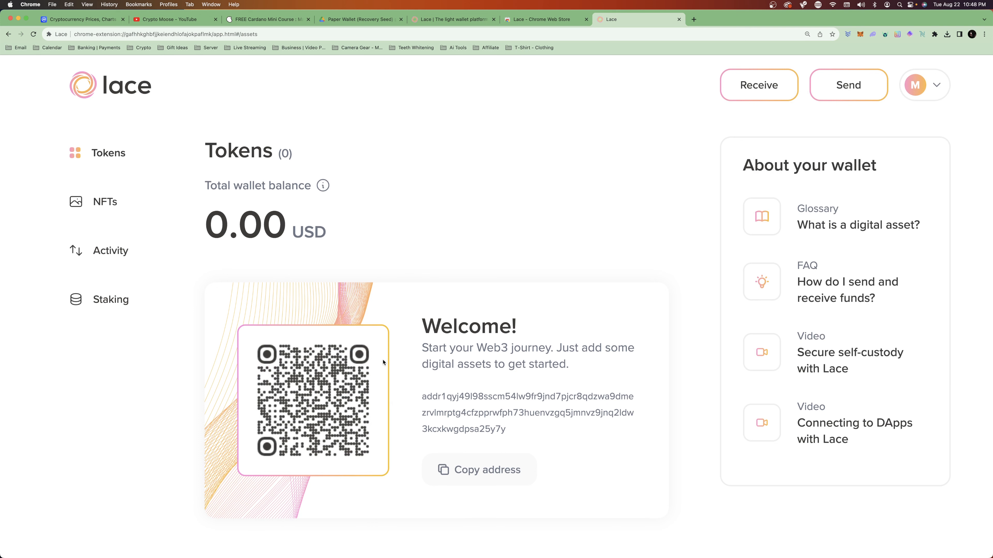
{"action": "mouse_move", "coordinate": [400, 388]}
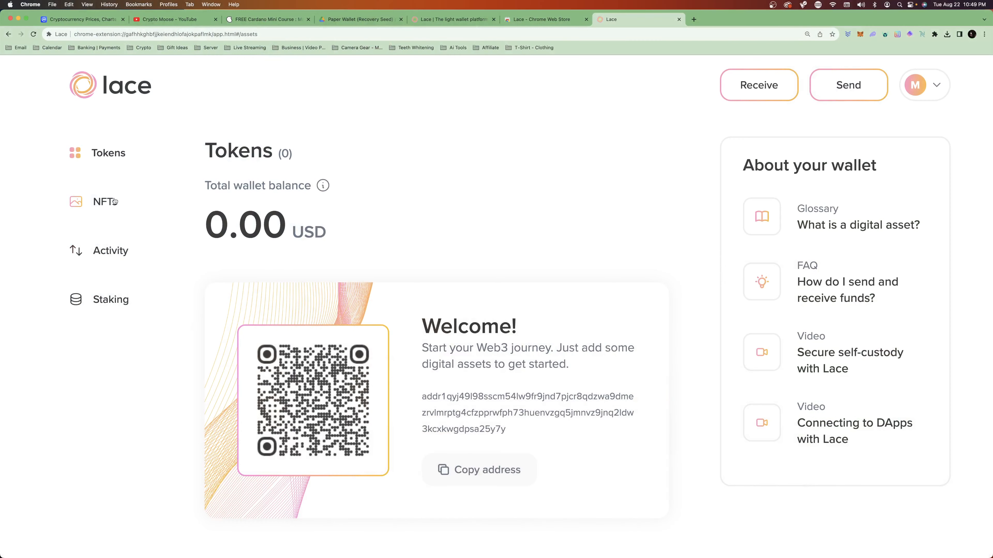
{"action": "left_click", "coordinate": [105, 202]}
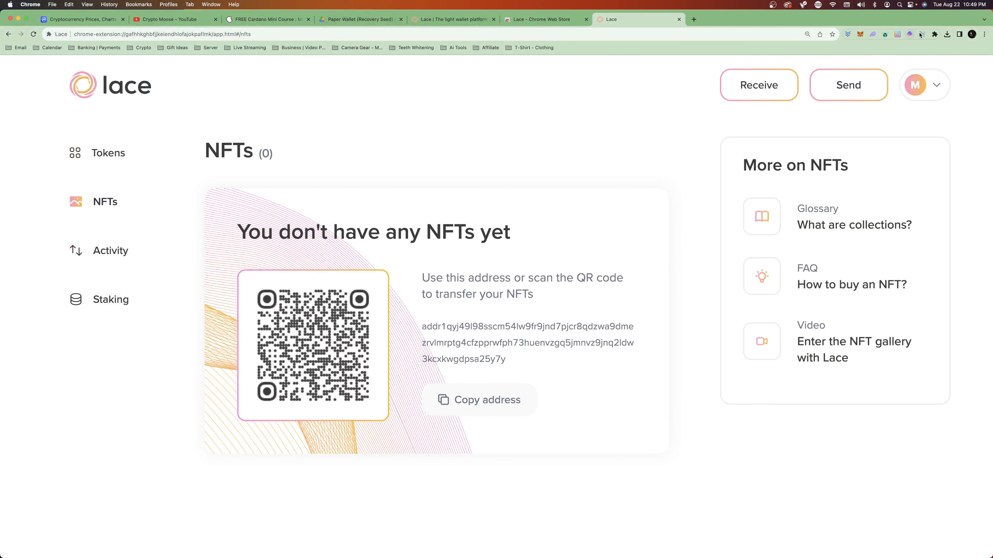
- Pin the Lace extension, view its compact popup, then switch to the Crypto Moose YouTube channel
{"action": "left_click", "coordinate": [935, 34]}
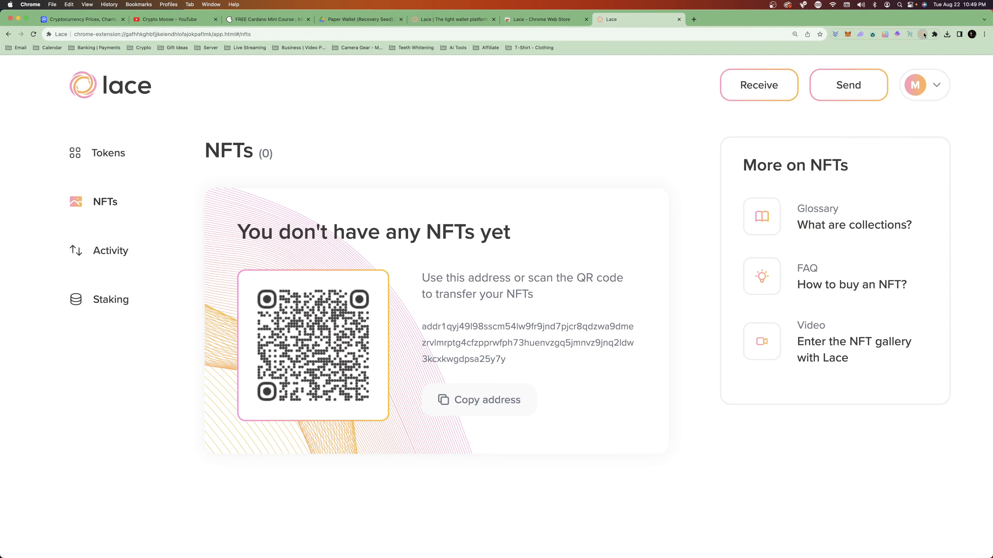
{"action": "left_click", "coordinate": [921, 34]}
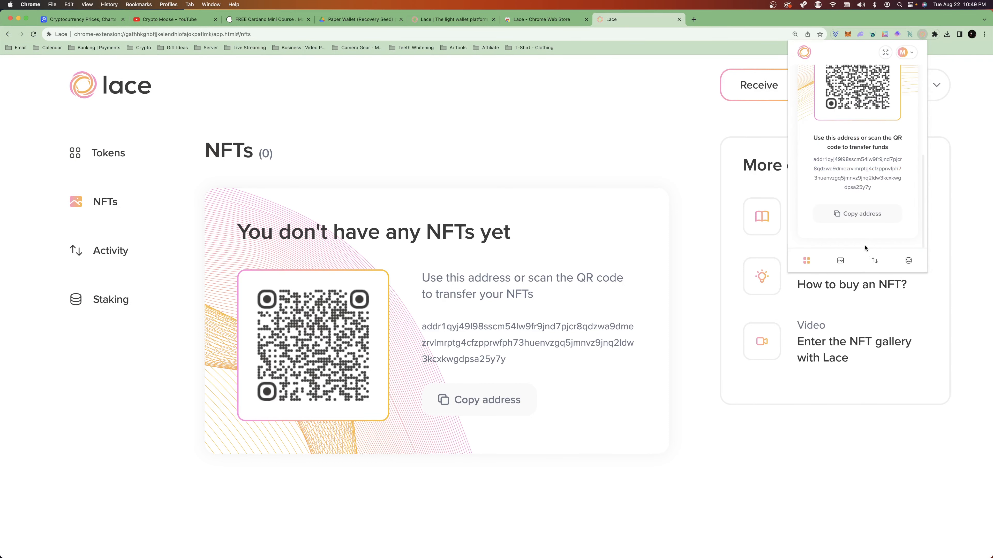
{"action": "left_click", "coordinate": [840, 261]}
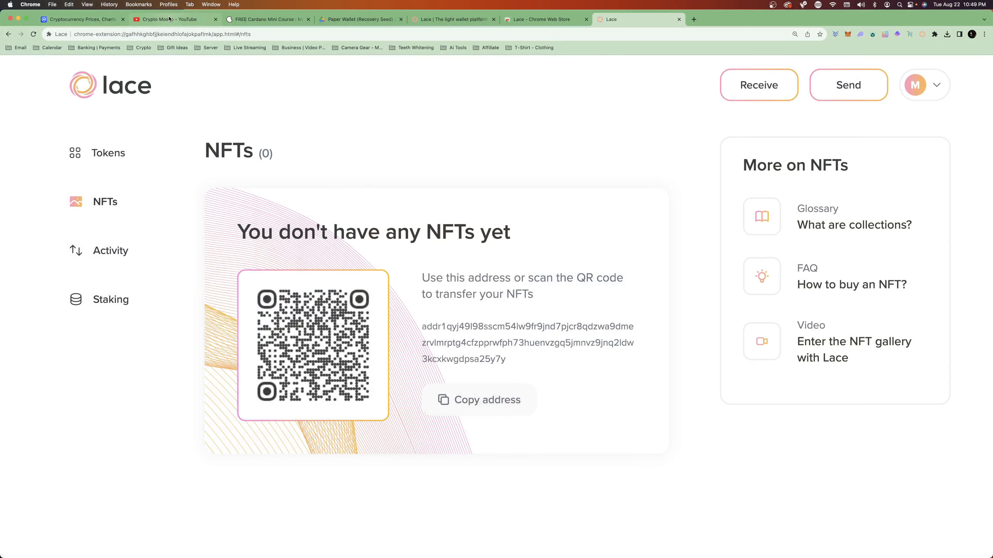
{"action": "left_click", "coordinate": [170, 19]}
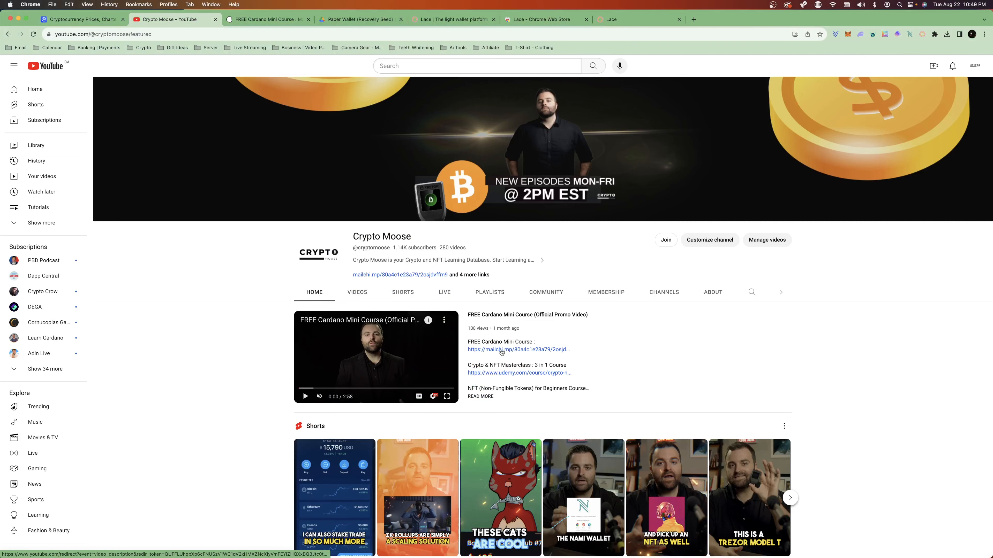
- Follow the FREE Cardano Mini Course link from the channel's video description
{"action": "left_click", "coordinate": [501, 349]}
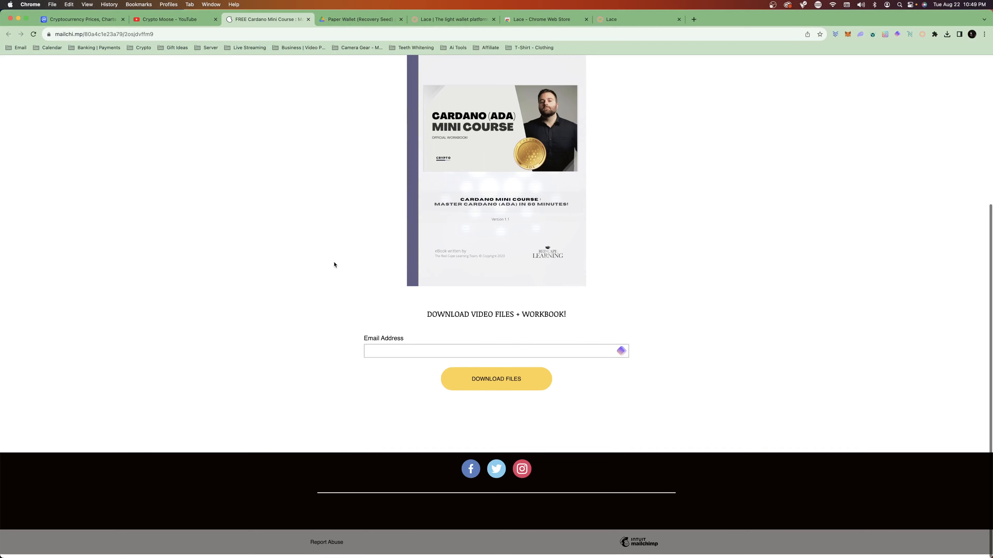
{"action": "scroll", "scroll_direction": "up", "scroll_amount": 3}
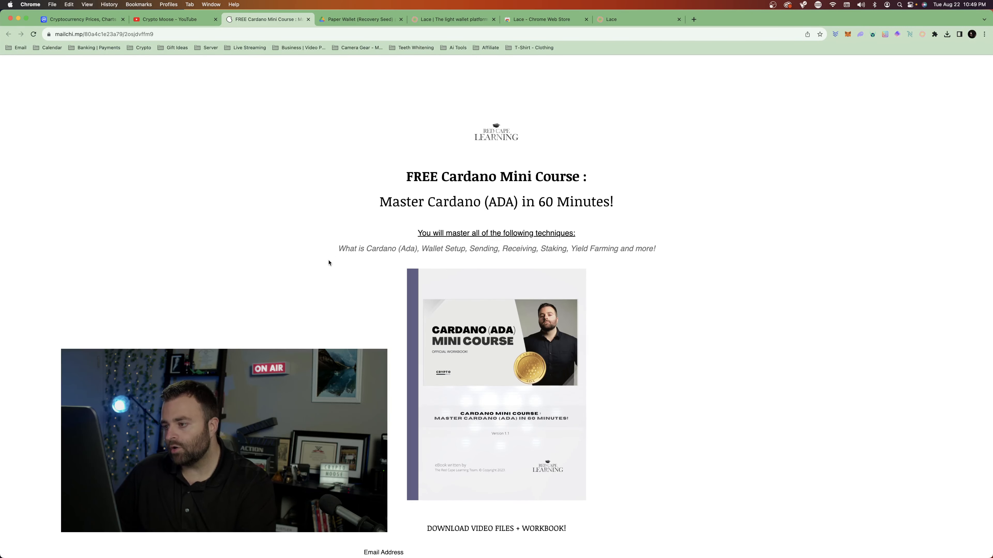